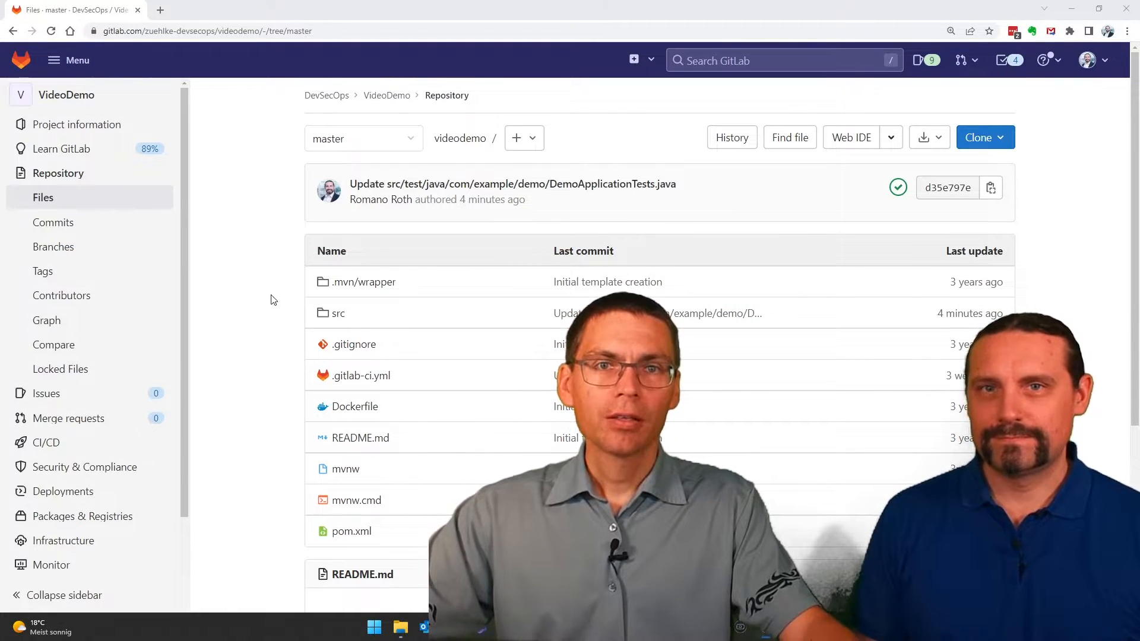
mouse_move(338, 314)
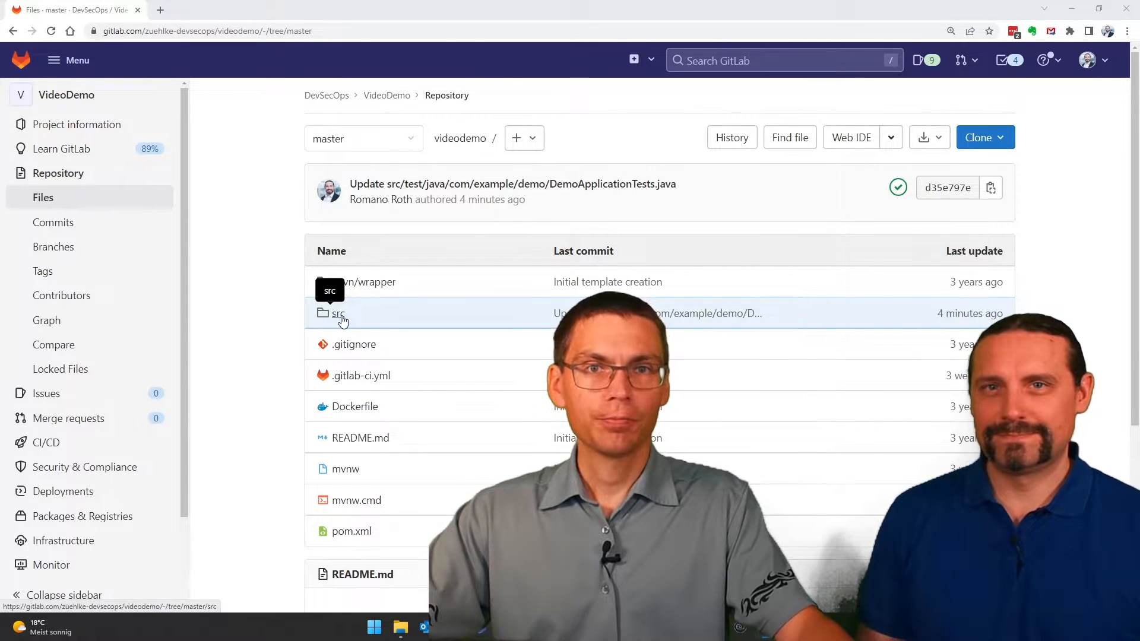
Step: Navigate VideoDemo's src, main and java/com/example/demo folders to reach the controller folder
left_click(337, 313)
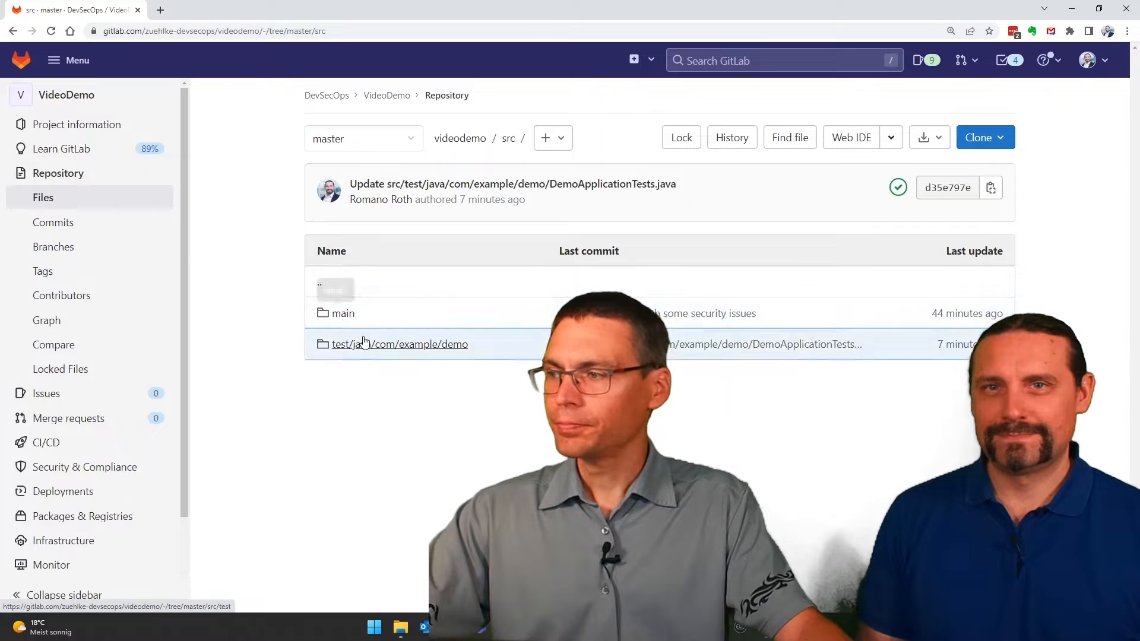
mouse_move(343, 314)
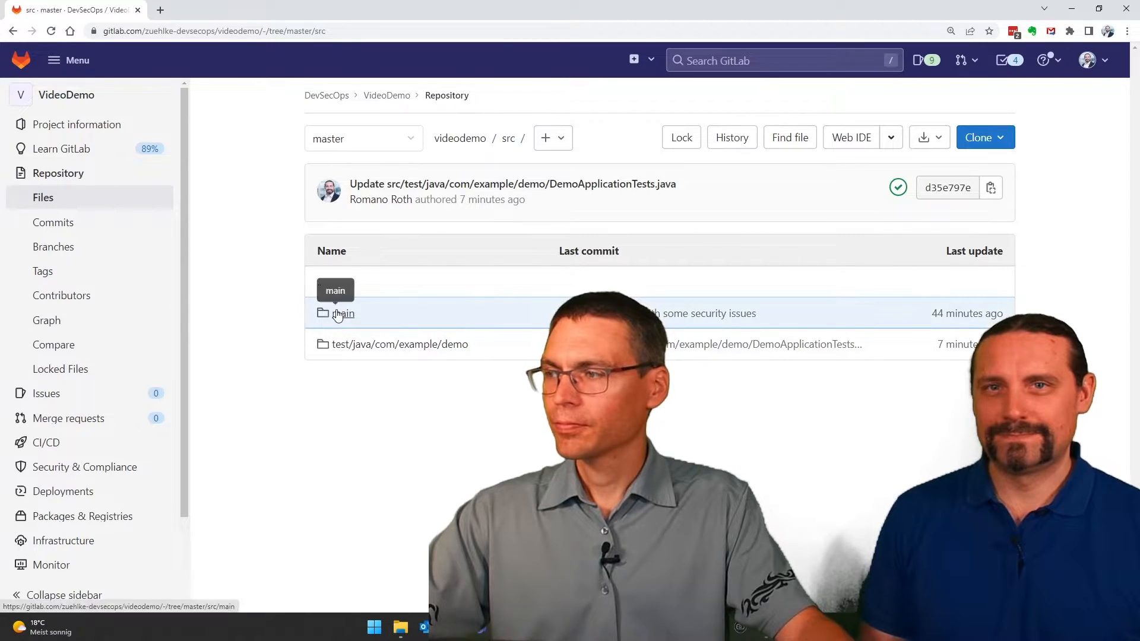
left_click(343, 314)
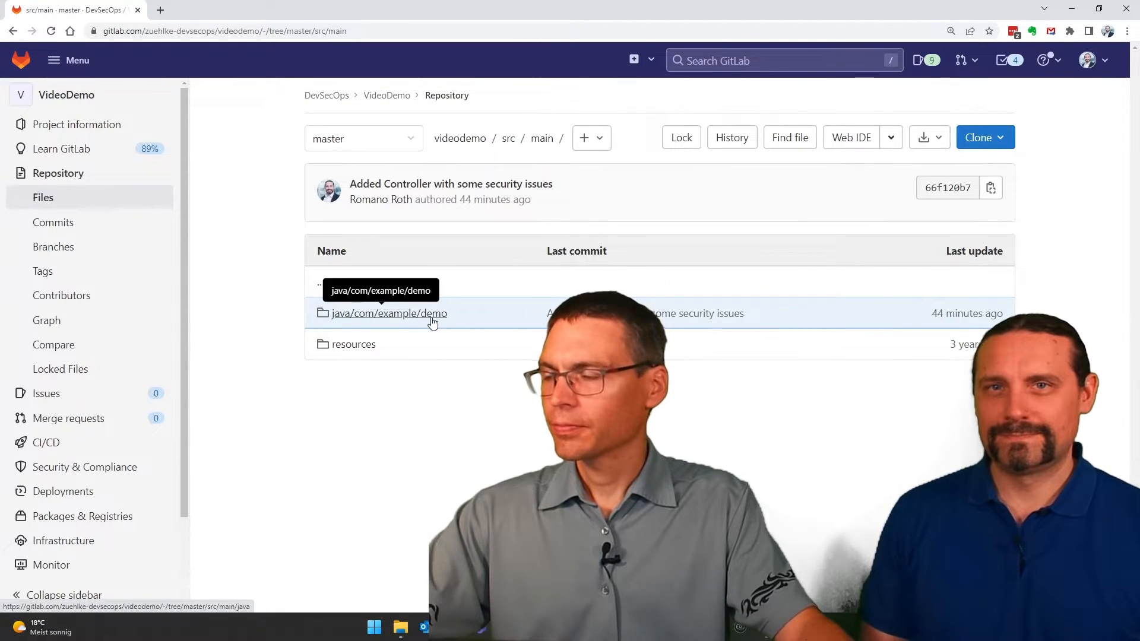
left_click(389, 313)
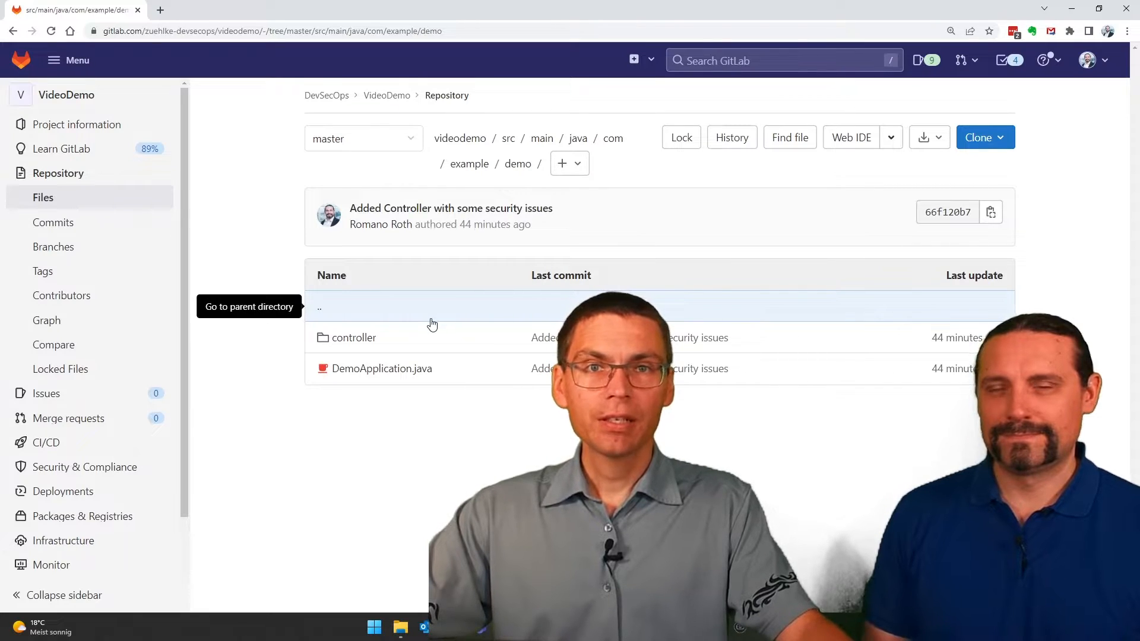
left_click(382, 369)
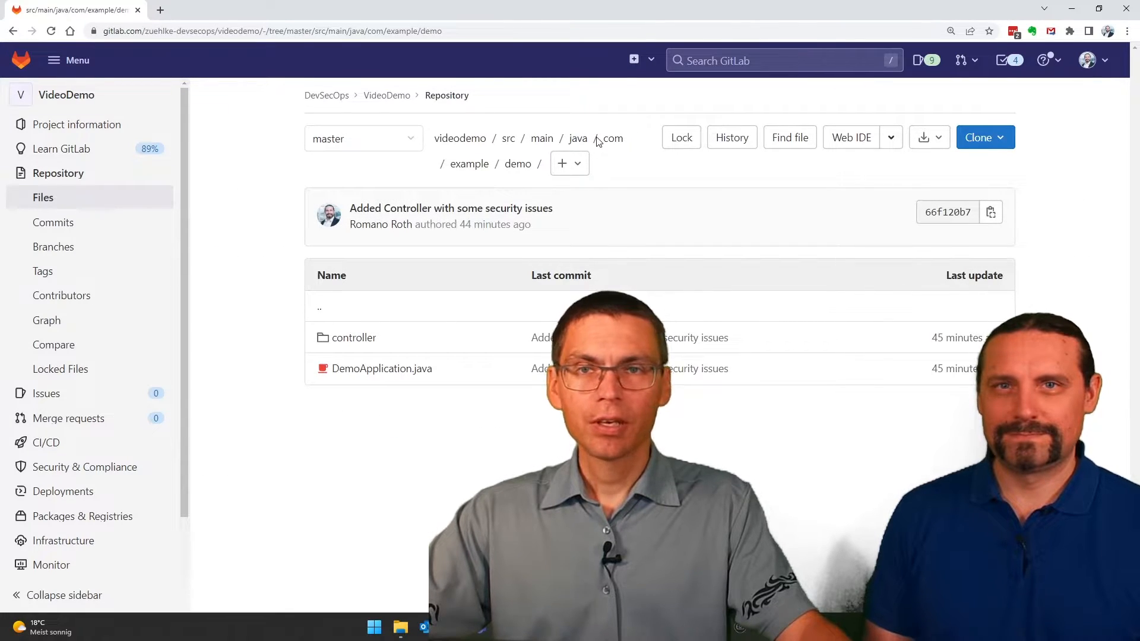
mouse_move(354, 337)
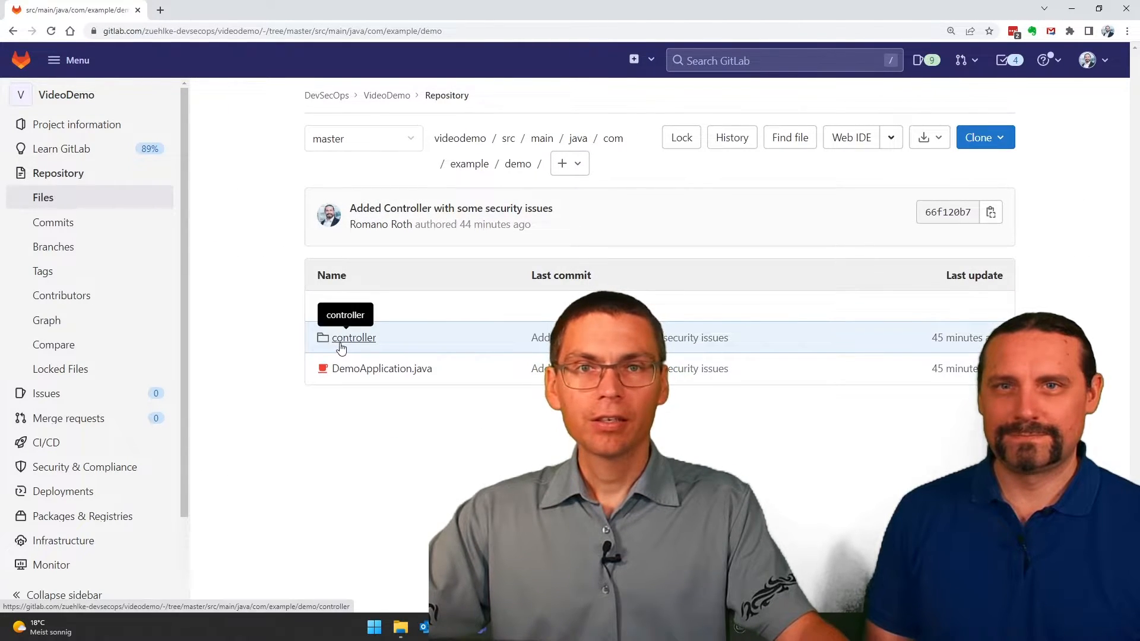
Step: Read Controller.java's hardcoded credentials and insecure Random in getRandomKey, then return to top
left_click(353, 337)
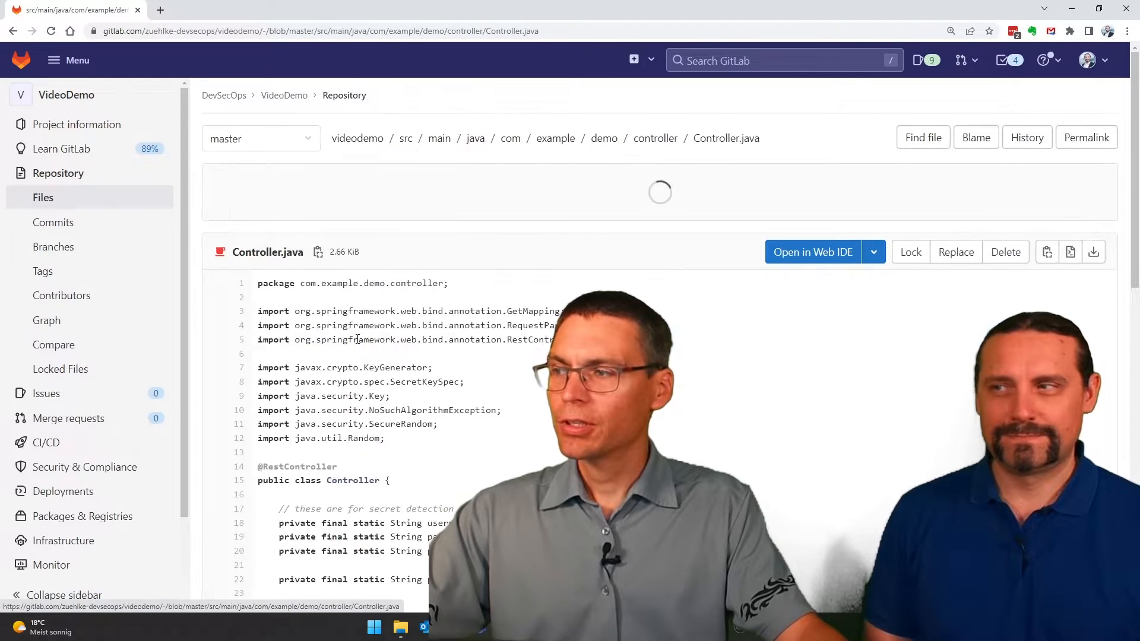
scroll("down", 3)
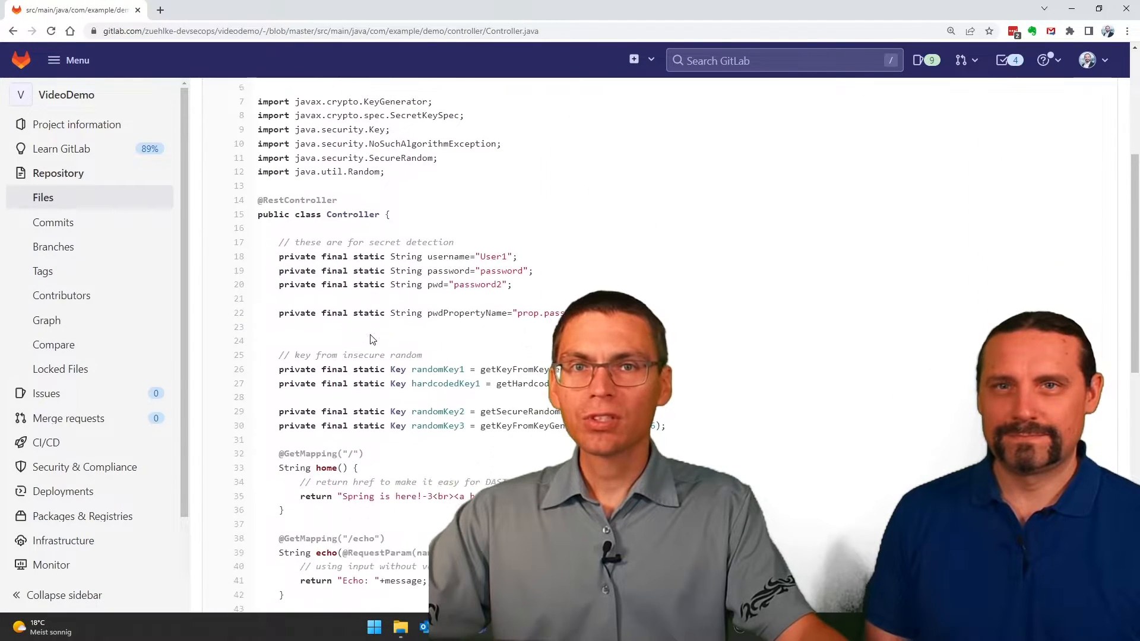
scroll("down", 3)
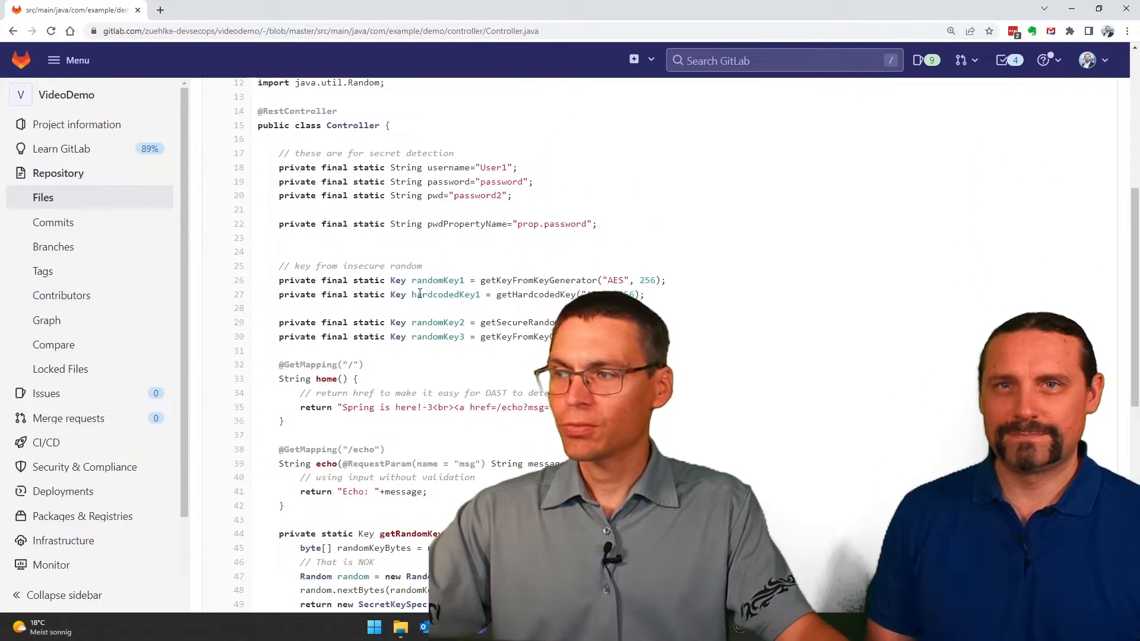
scroll("down", 3)
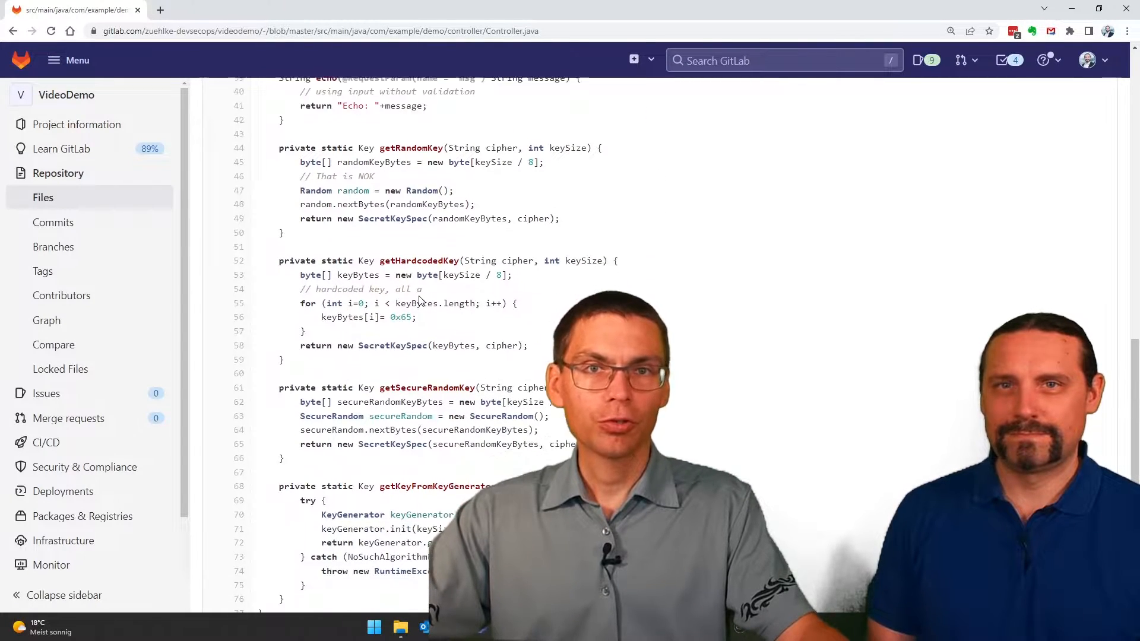
scroll("down", 3)
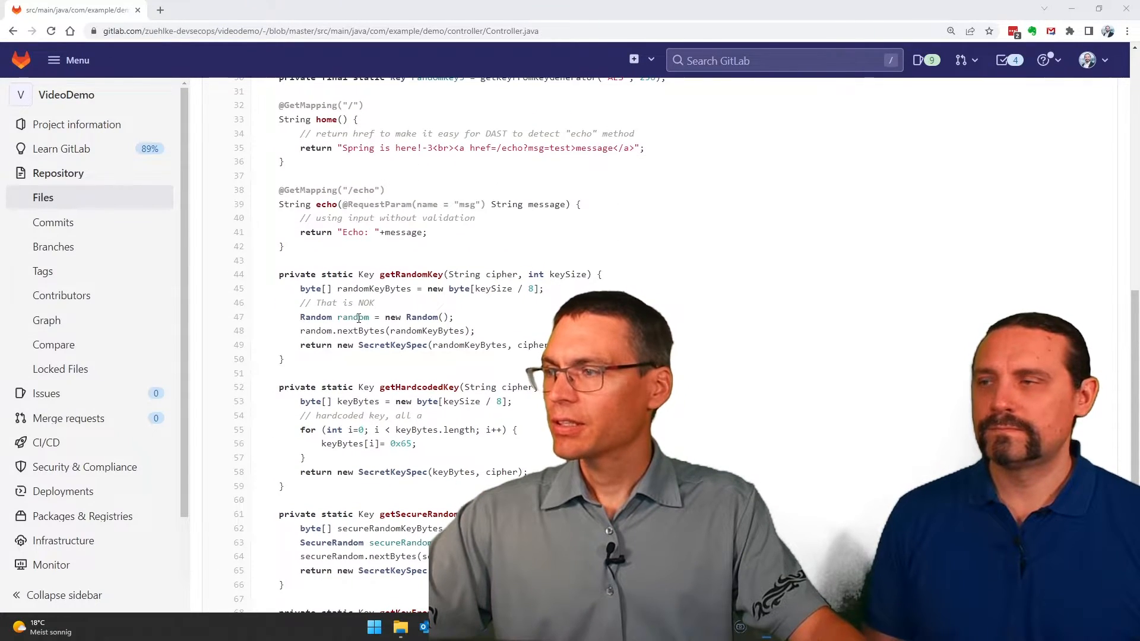
double_click(327, 317)
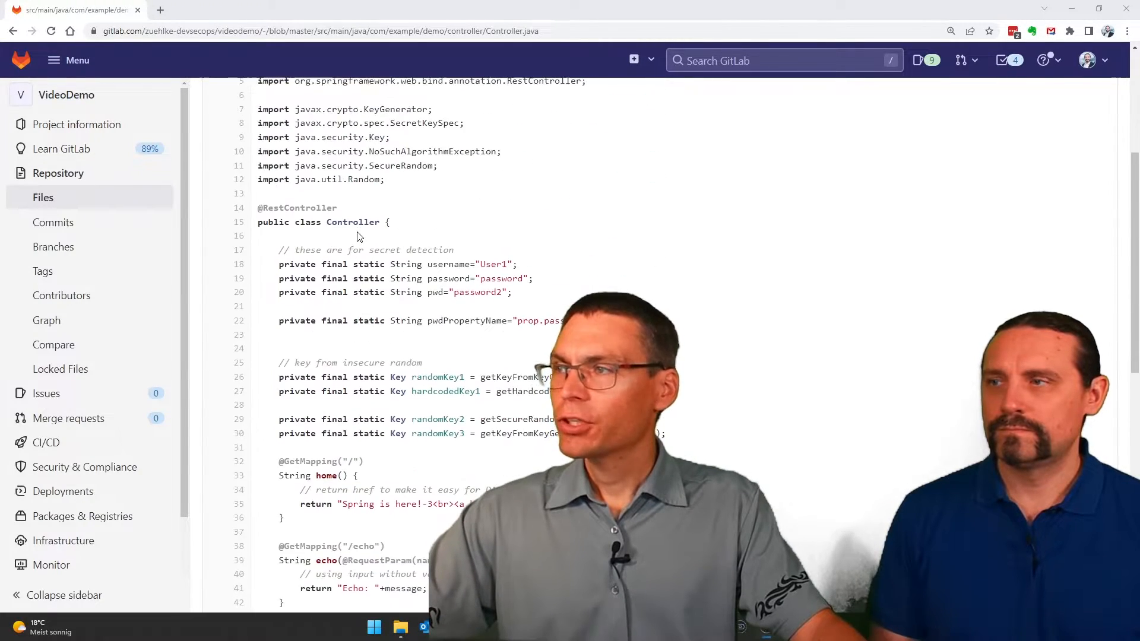
scroll("up", 3)
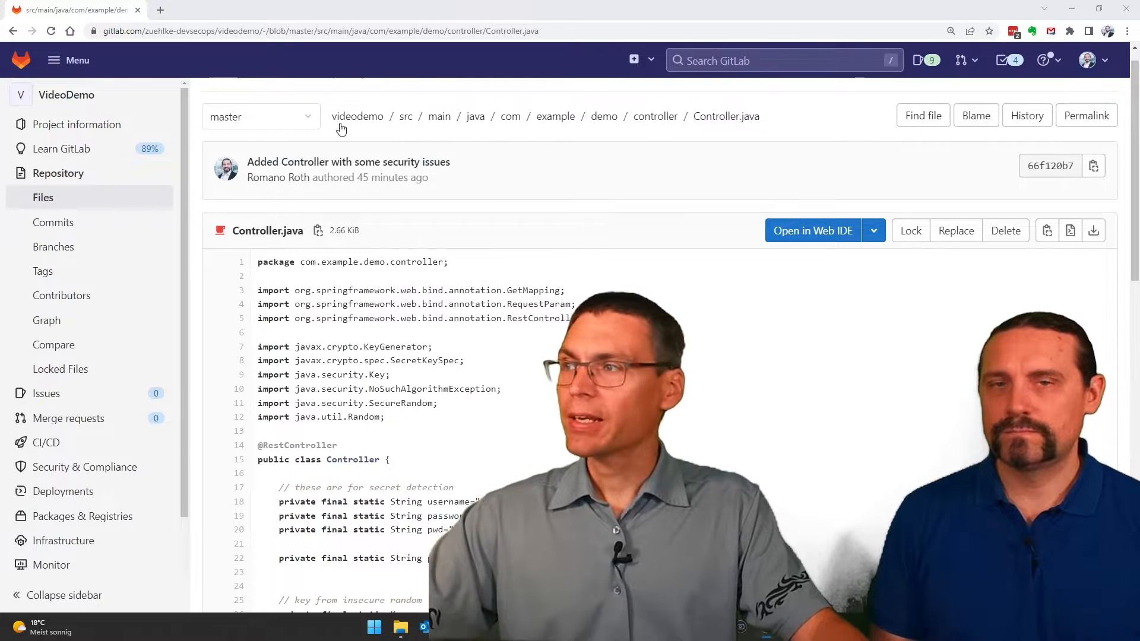
Step: Open the root-level .gitlab-ci.yml in the Web IDE for editing
left_click(357, 117)
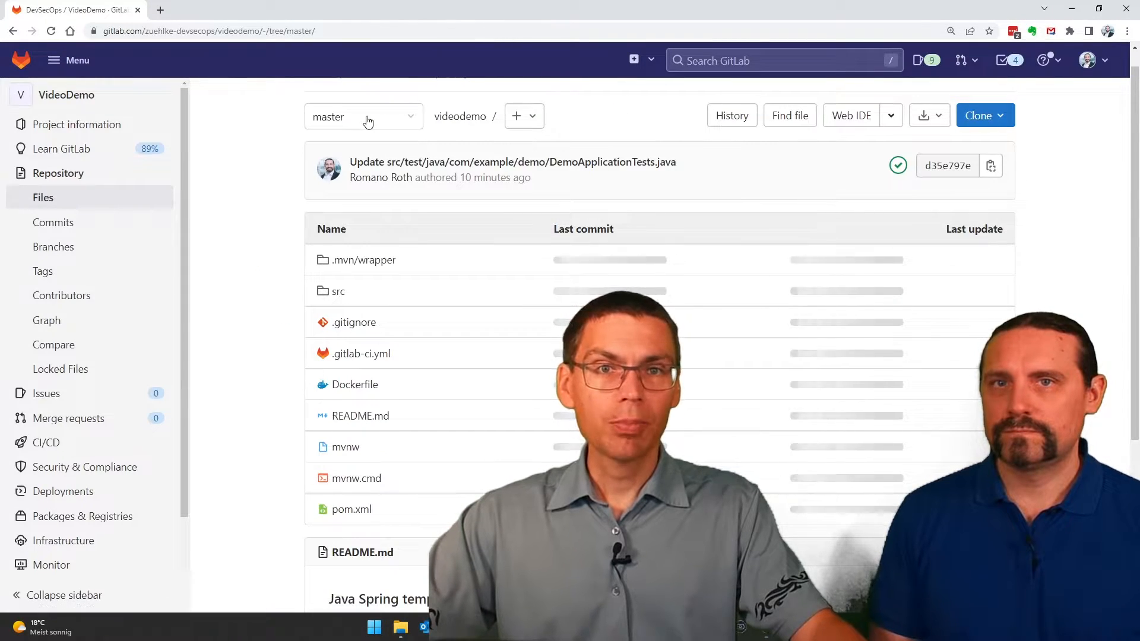
mouse_move(361, 353)
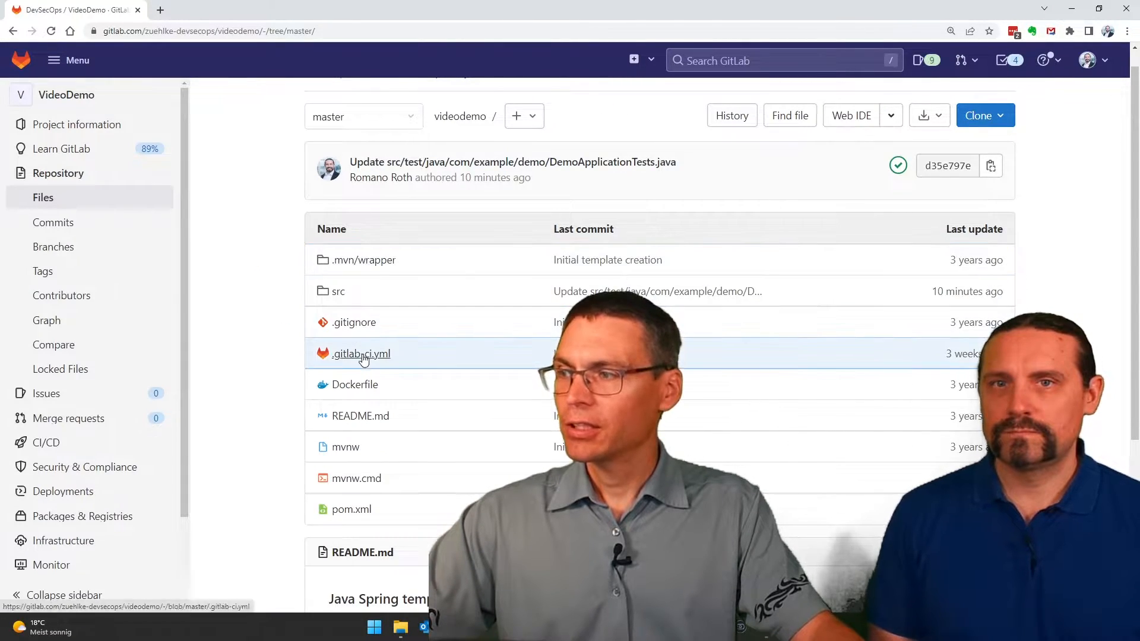
mouse_move(362, 354)
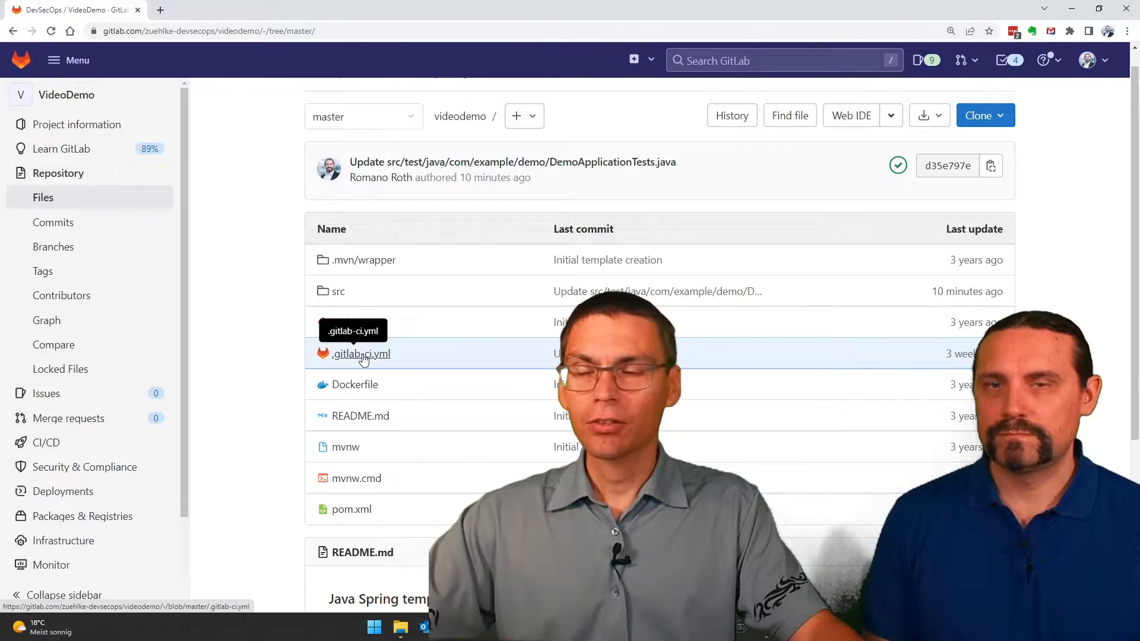
left_click(361, 354)
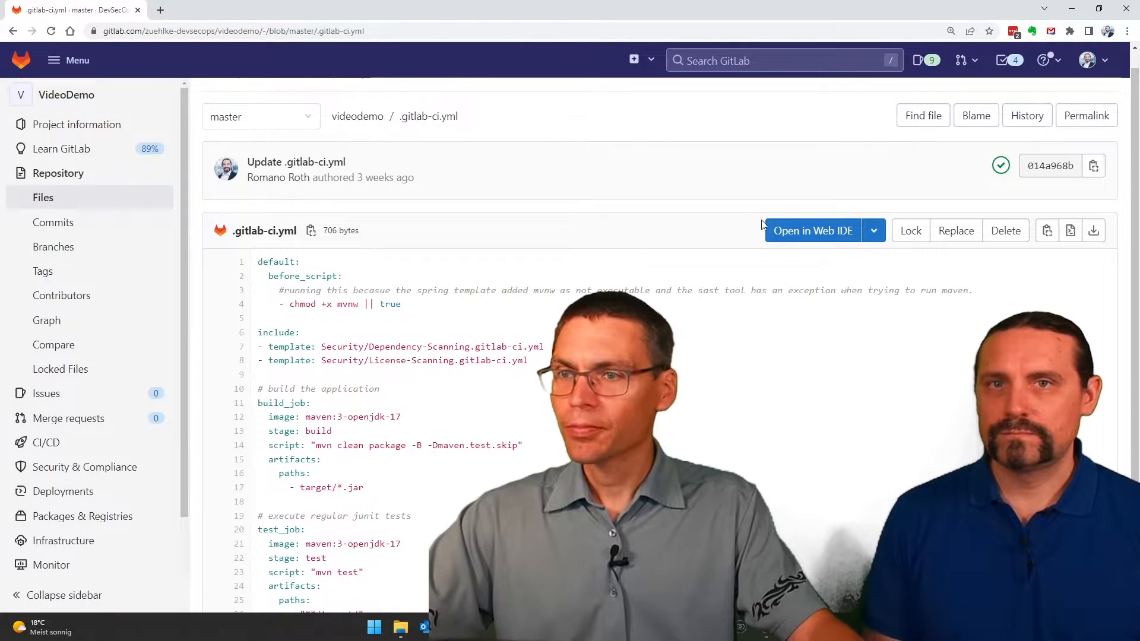
left_click(813, 230)
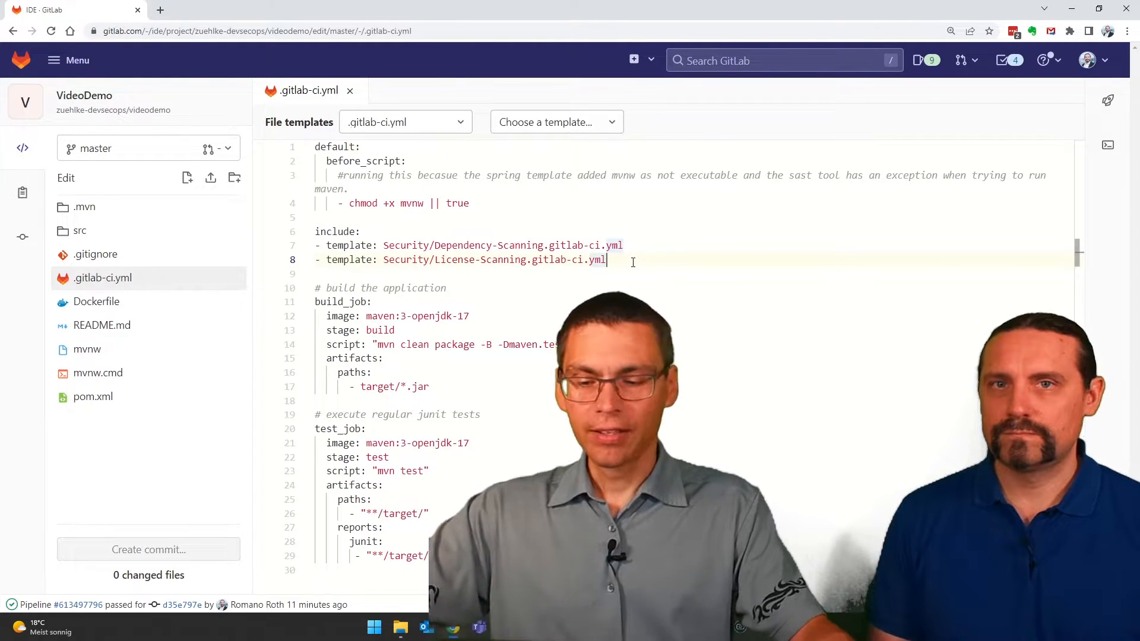
Step: Add '- template: Security/SAST.gitlab-ci.yml' on a new line after the License-Scanning include
key("Enter")
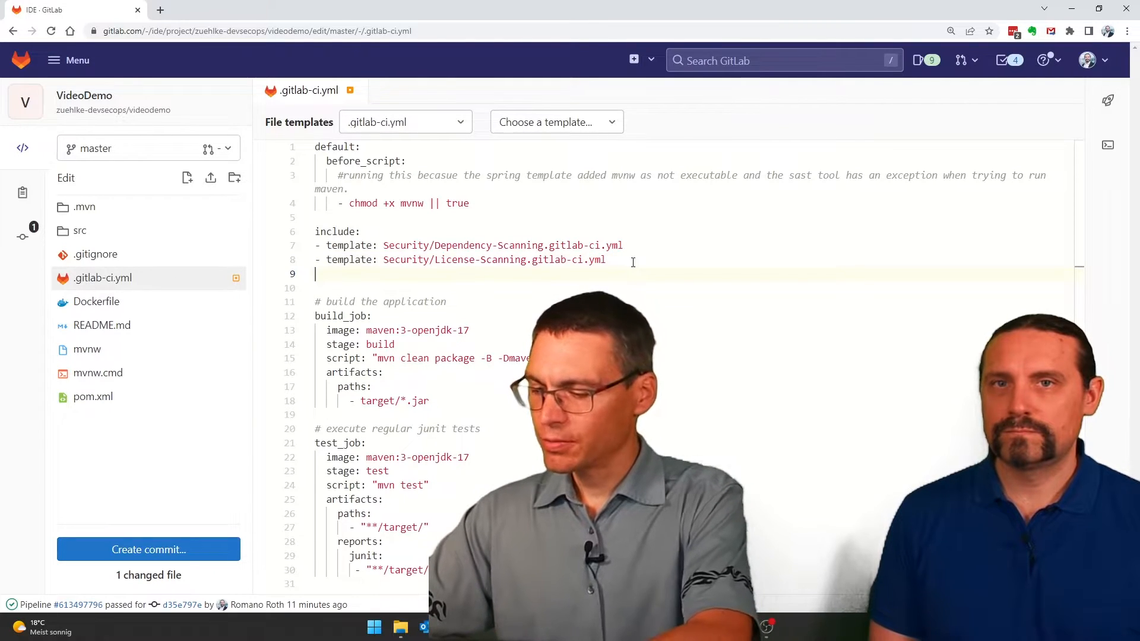
type("- template: Security/SAST.gitlab-ci.yml")
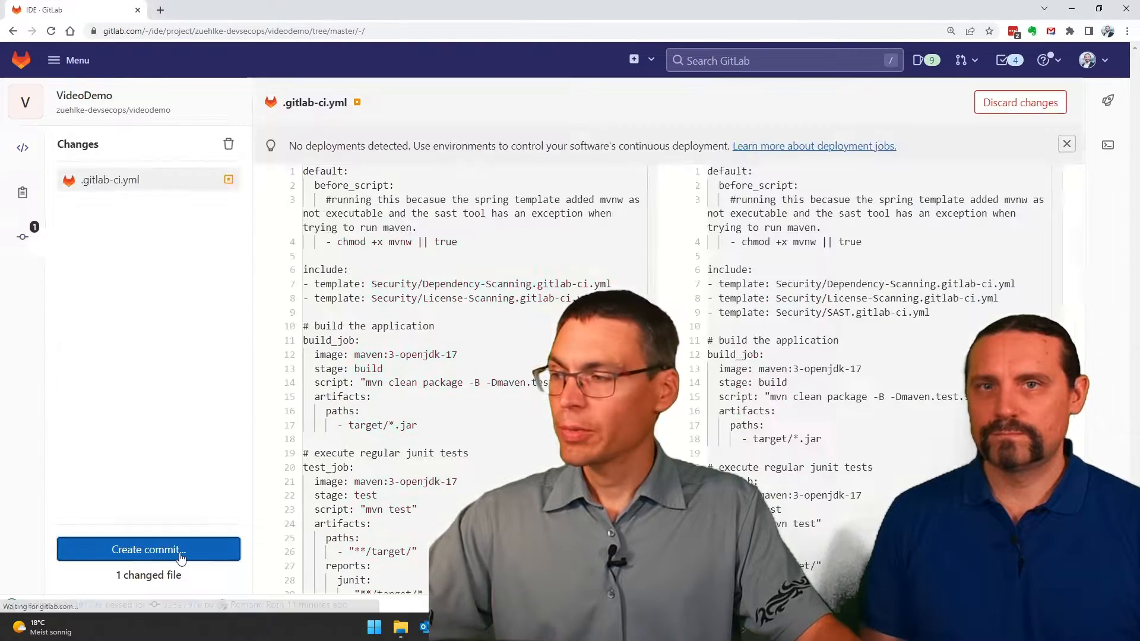
Step: Commit the pipeline edit to master with the message 'add SAST'
left_click(148, 550)
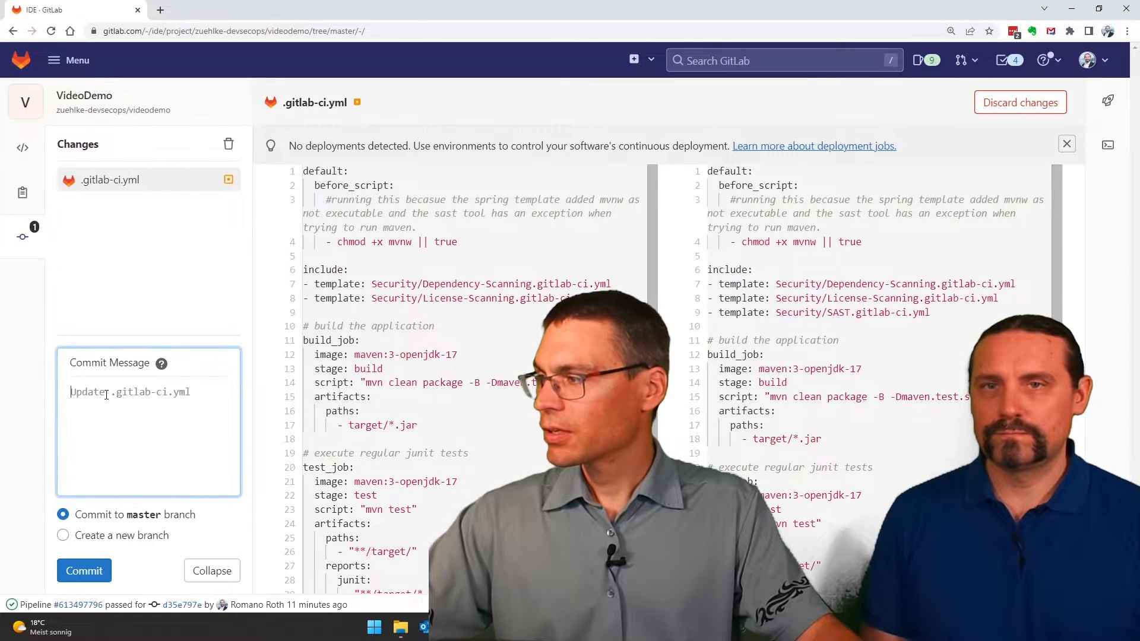
type("add")
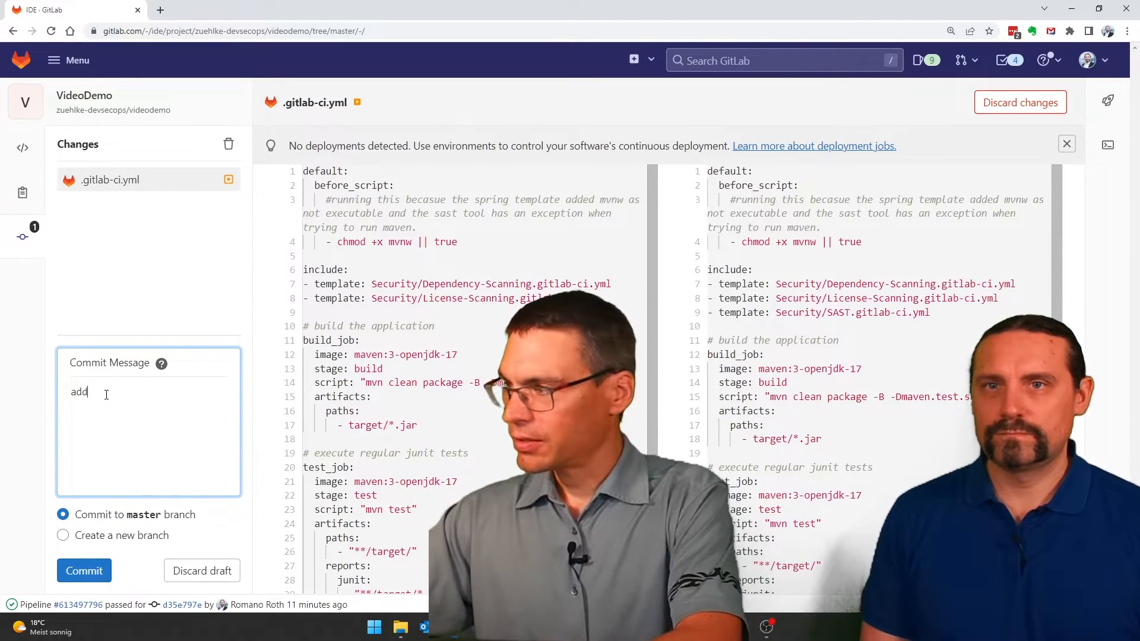
type("SAST")
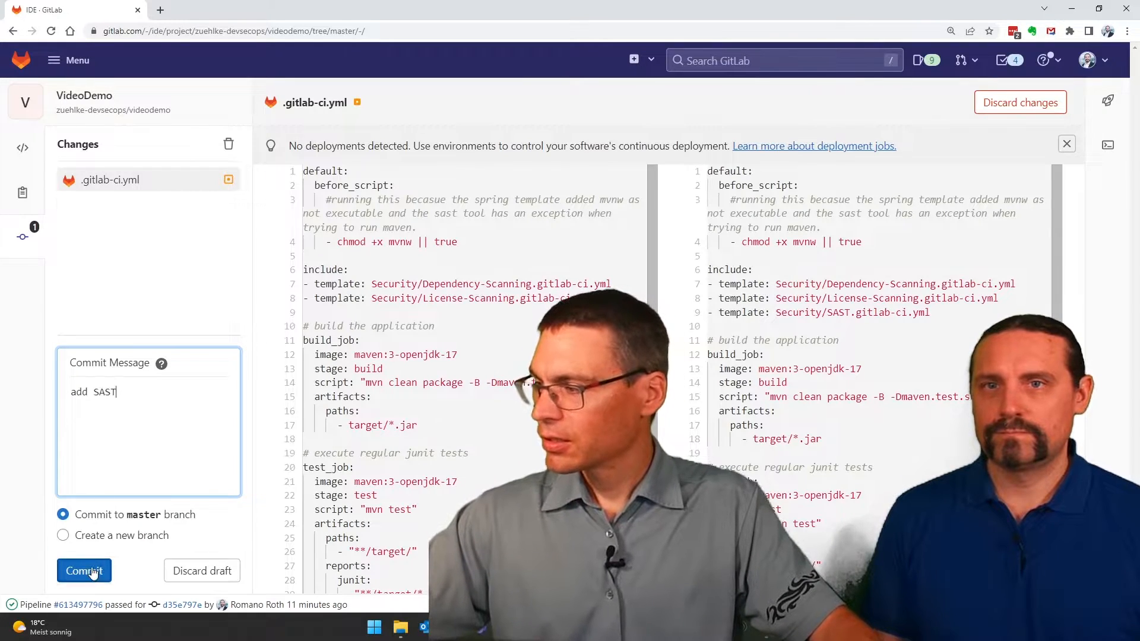
left_click(84, 570)
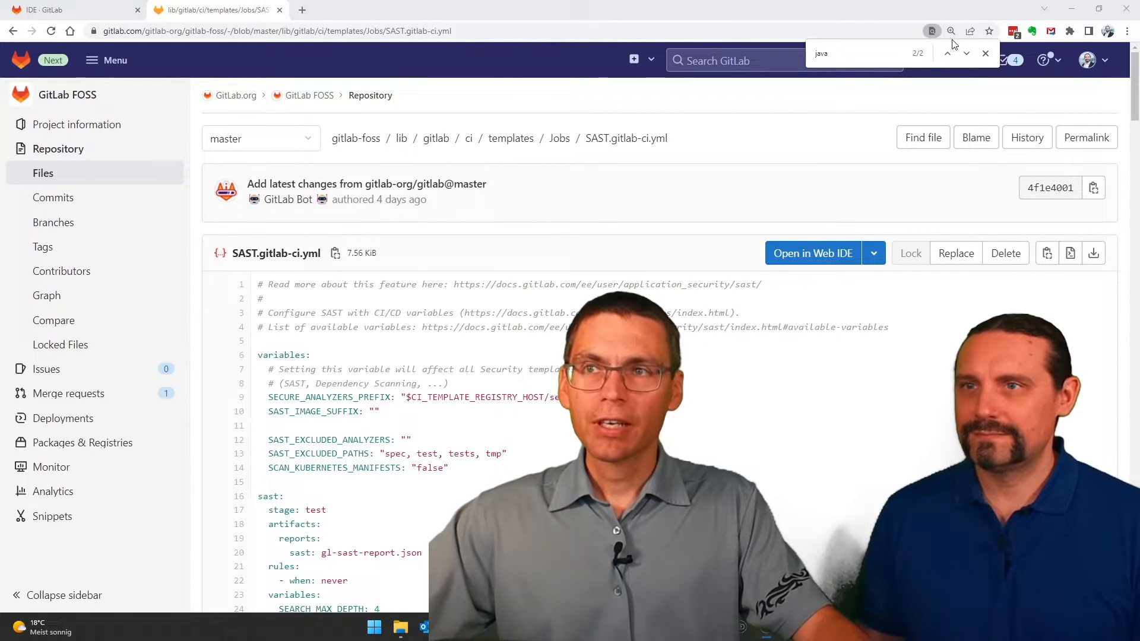
Step: Jump through 'java' matches to the semgrep-sast and spotbugs-sast rules
left_click(966, 53)
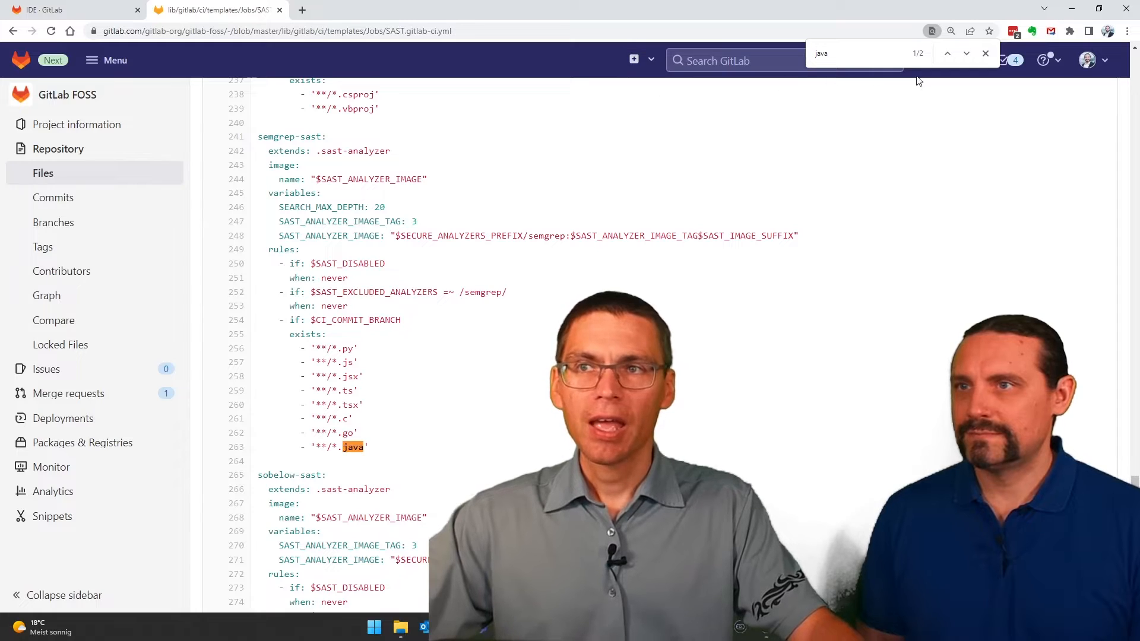
left_click(966, 53)
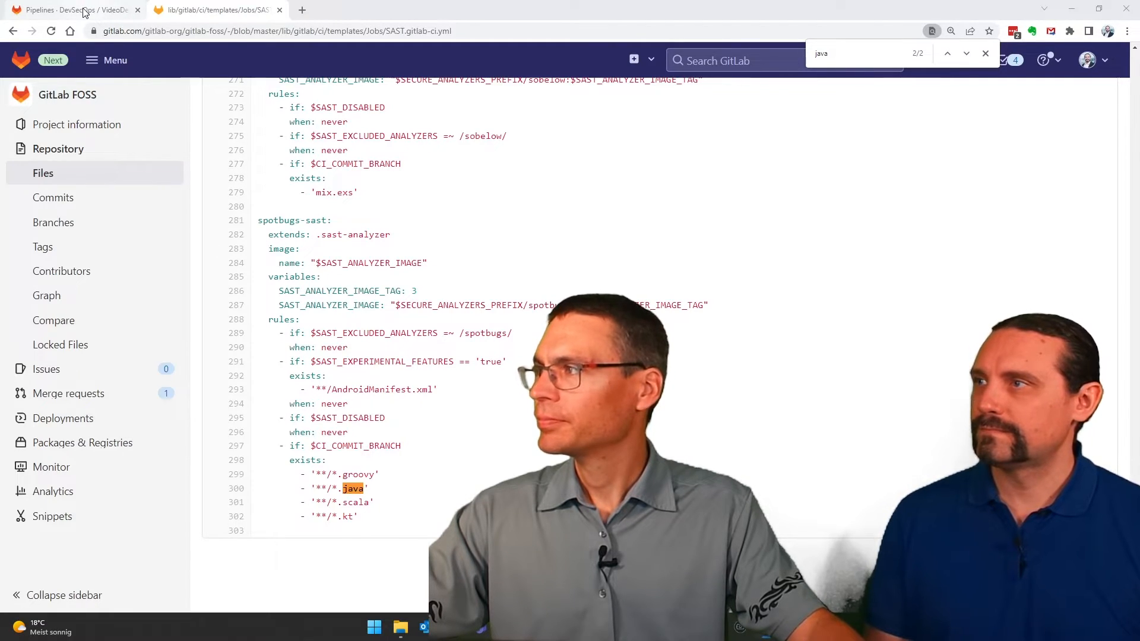
Step: Open the 'add SAST' pipeline and view its passed semgrep-sast and spotbugs-sast jobs
left_click(73, 11)
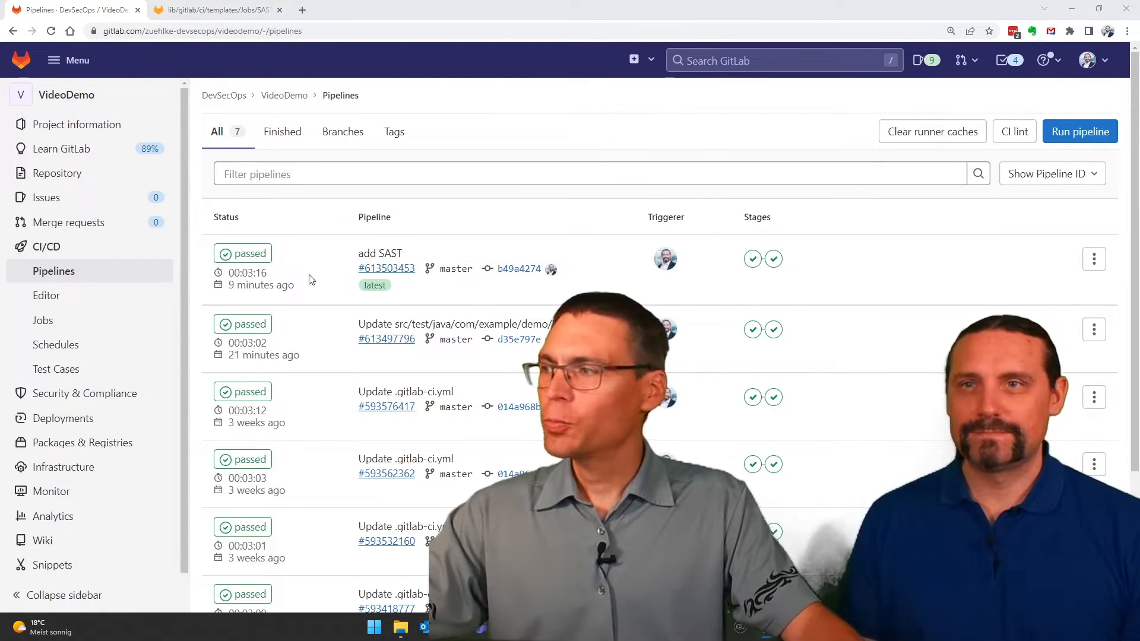
left_click(243, 253)
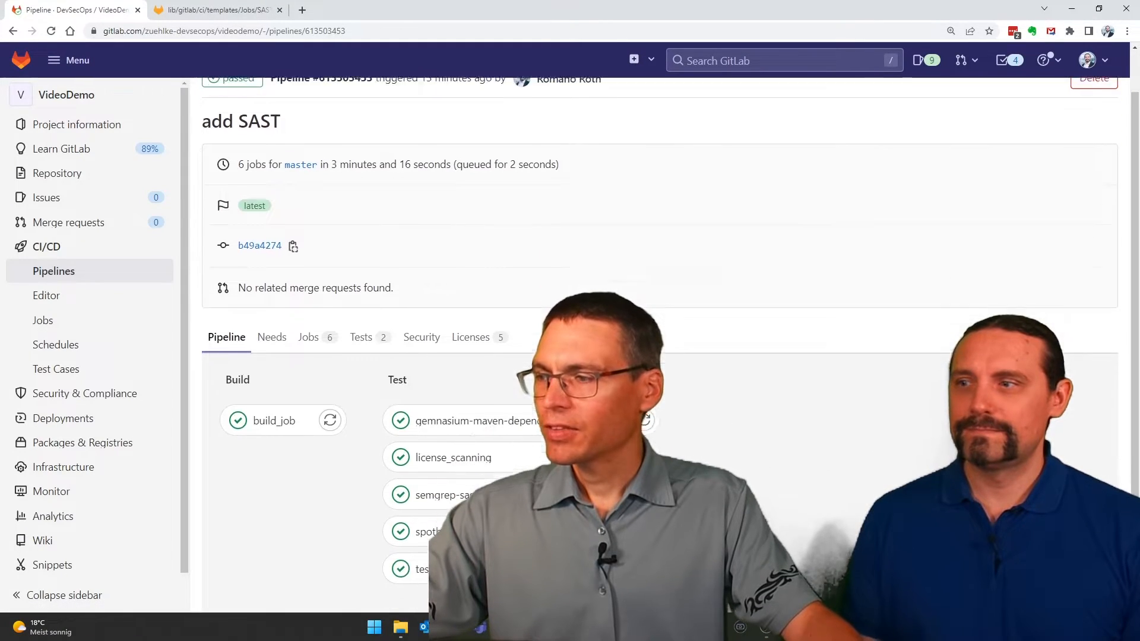
scroll("down", 3)
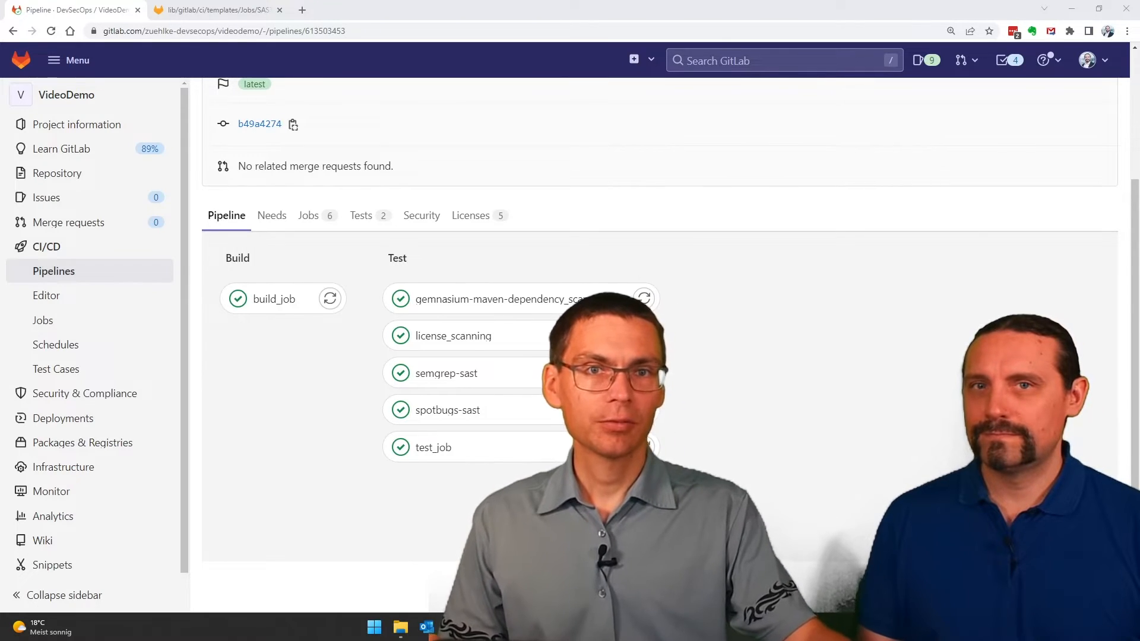
scroll("down", 3)
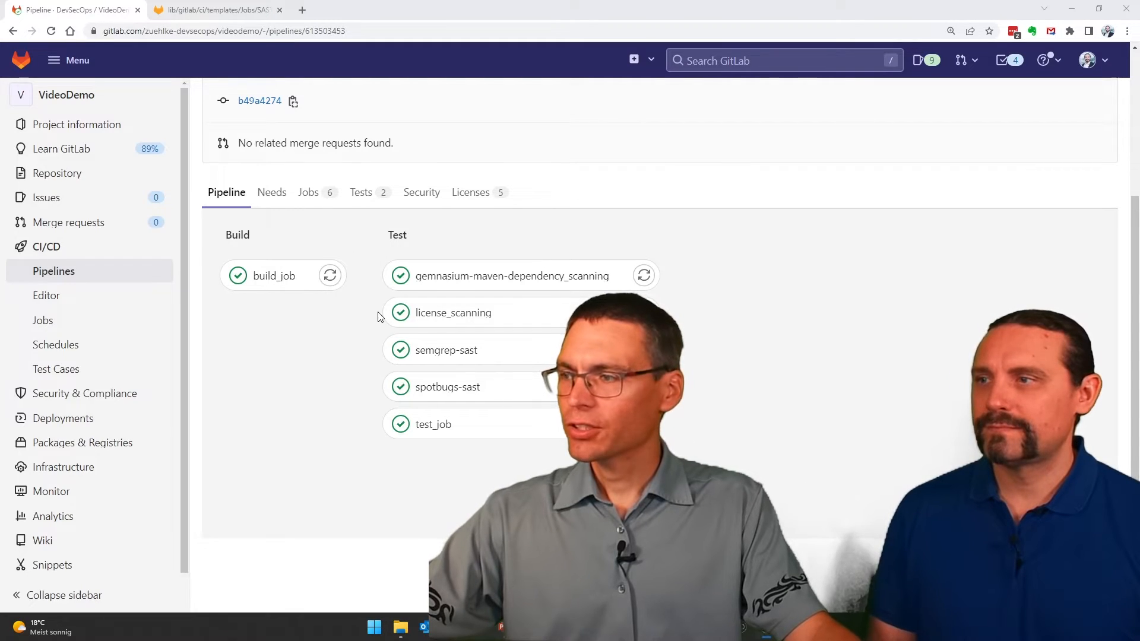
left_click(446, 350)
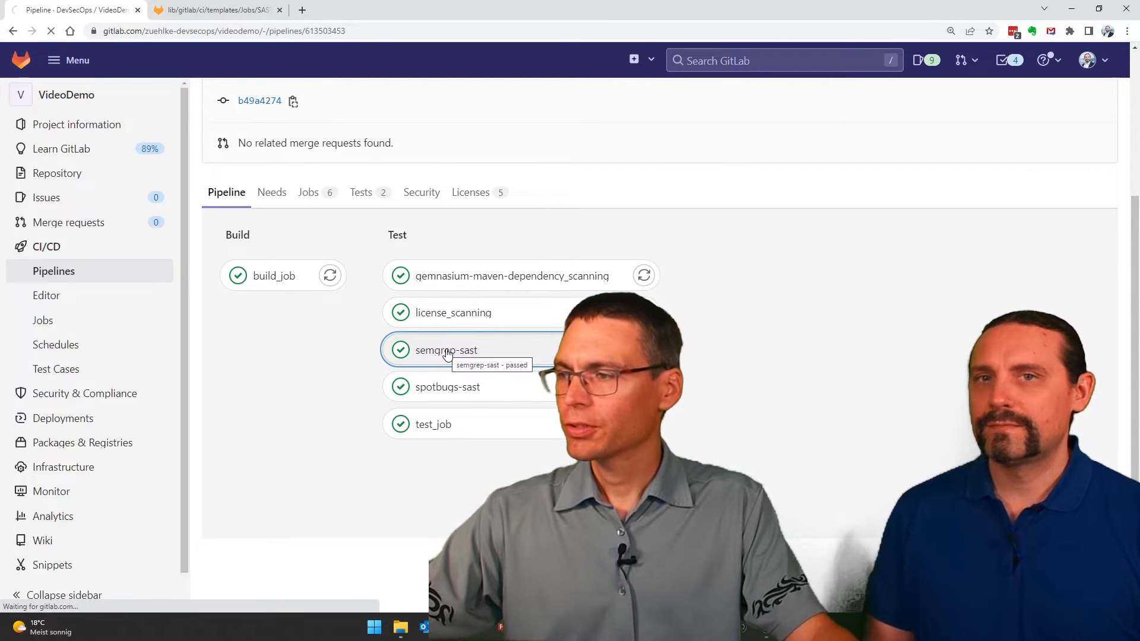
left_click(447, 349)
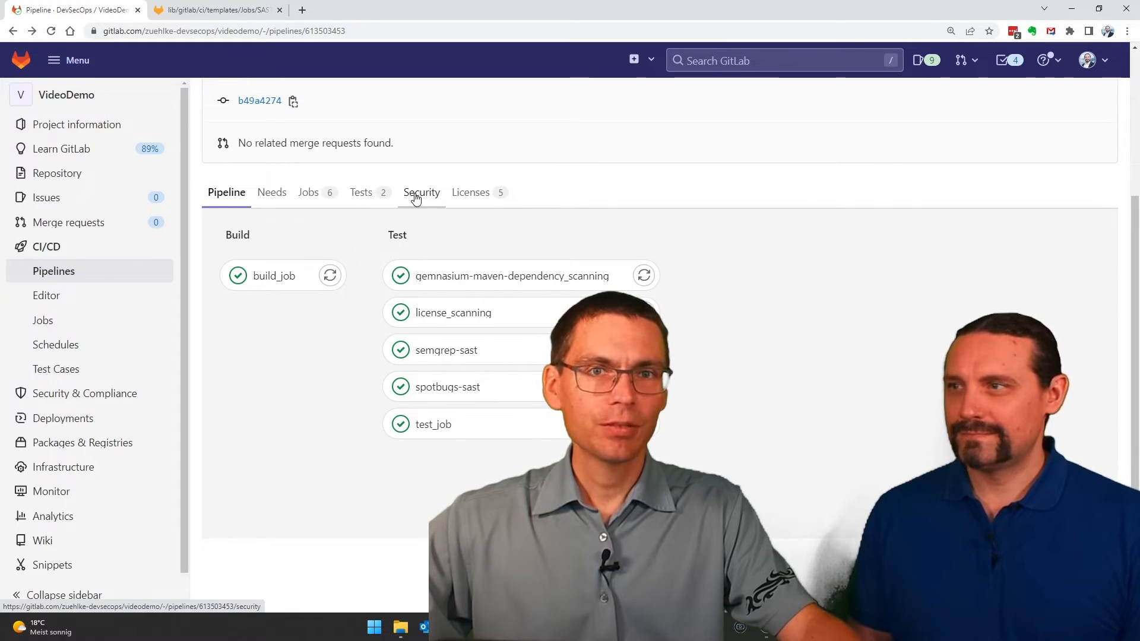
Step: Filter the pipeline's Security tab findings by Tool to SAST and browse the results
left_click(421, 191)
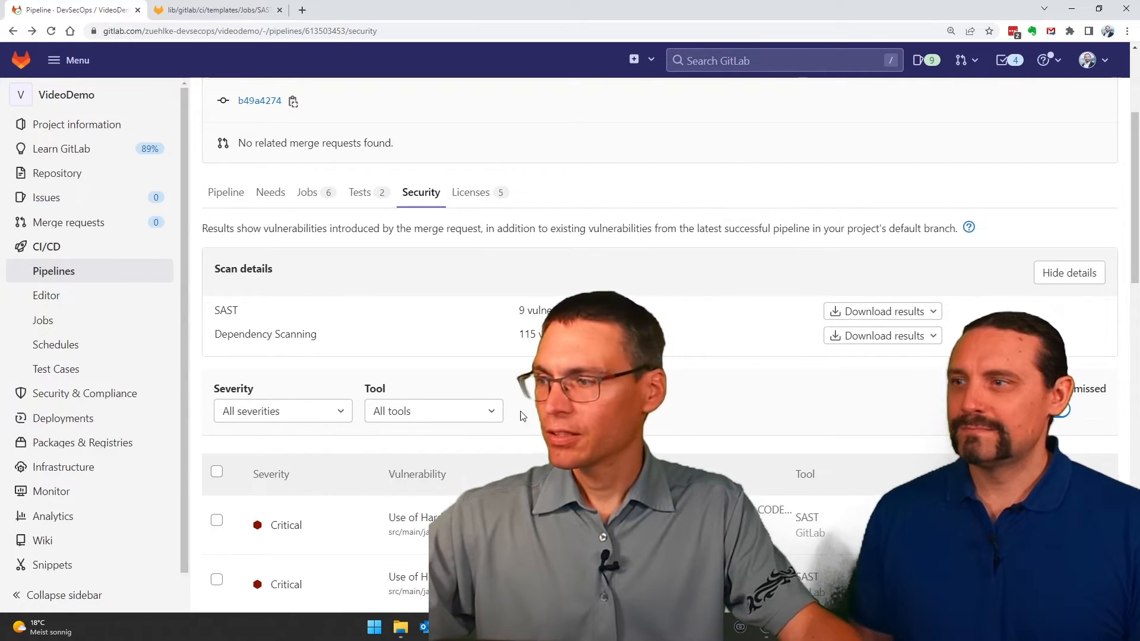
left_click(433, 411)
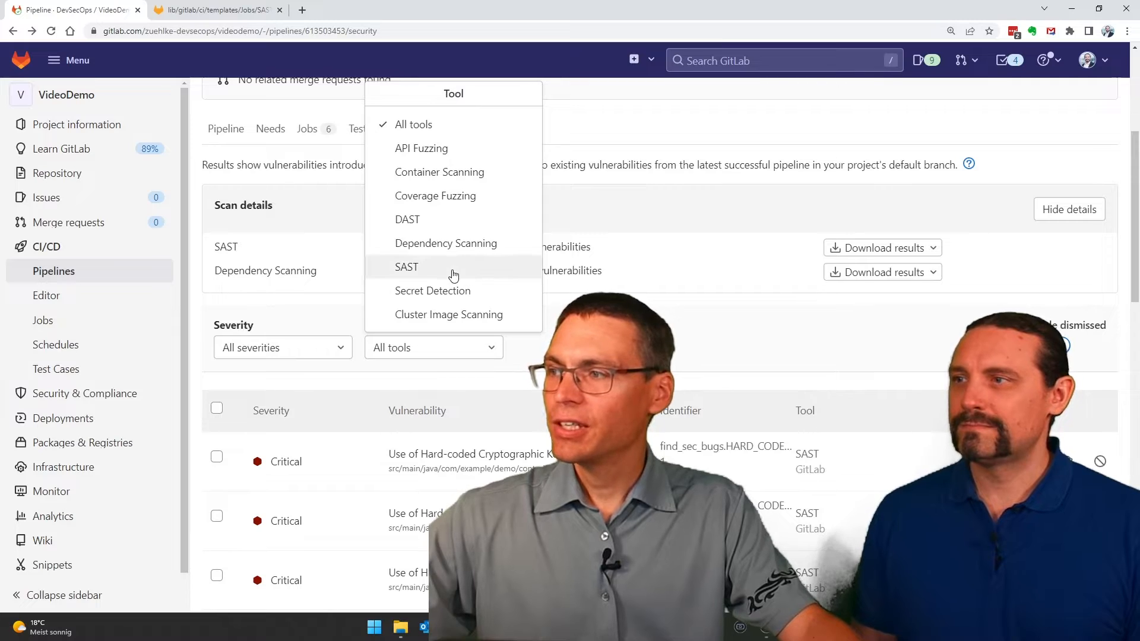
left_click(406, 266)
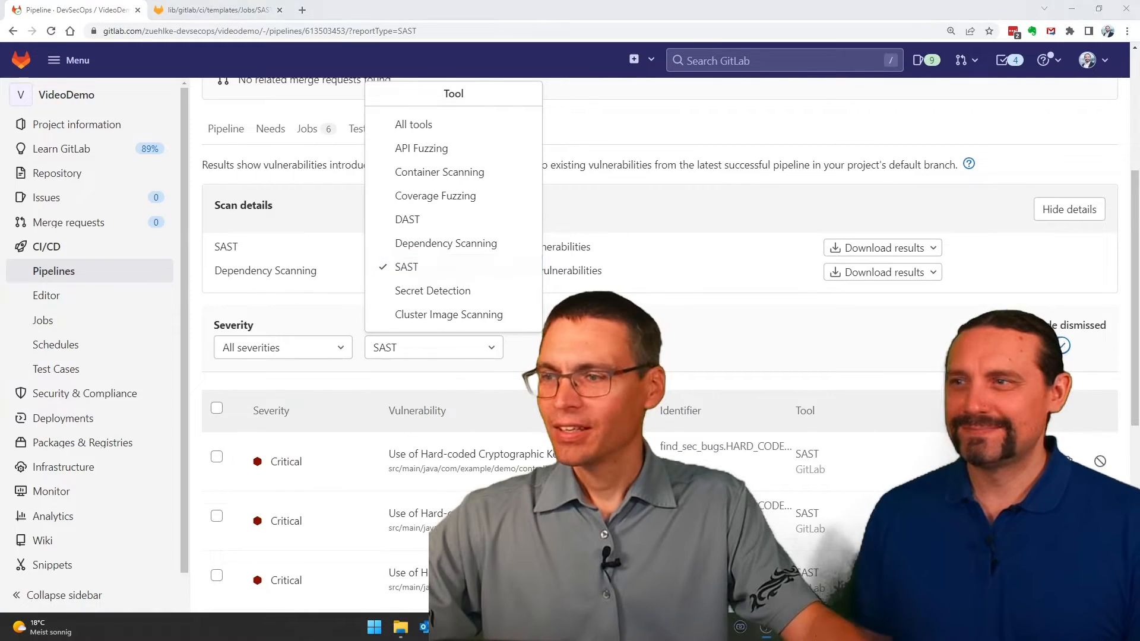
left_click(406, 267)
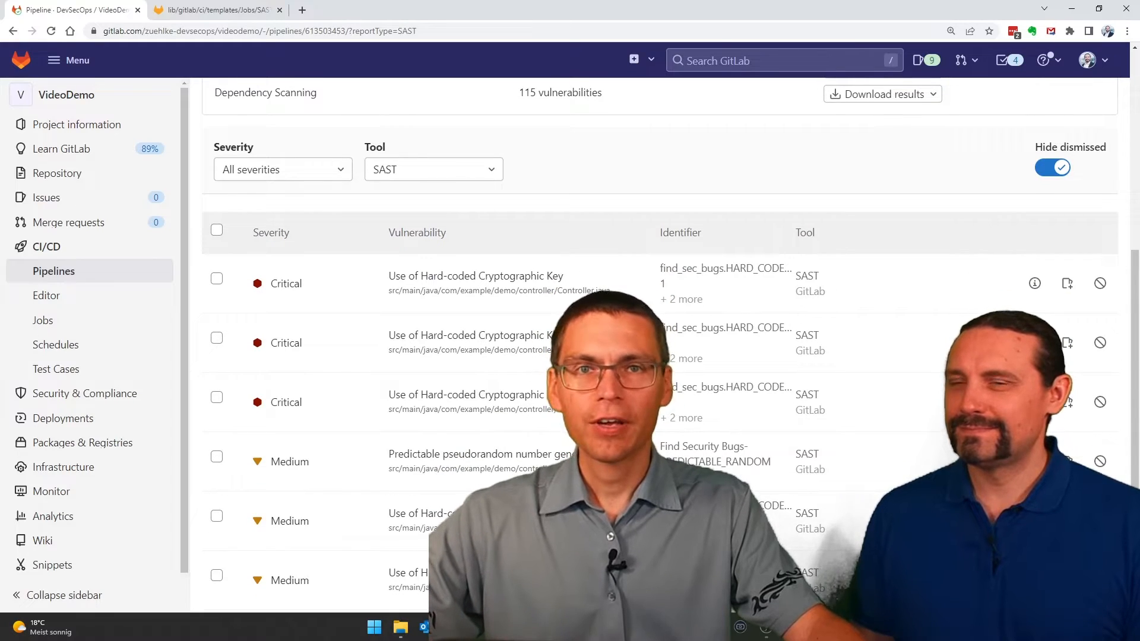
scroll("down", 3)
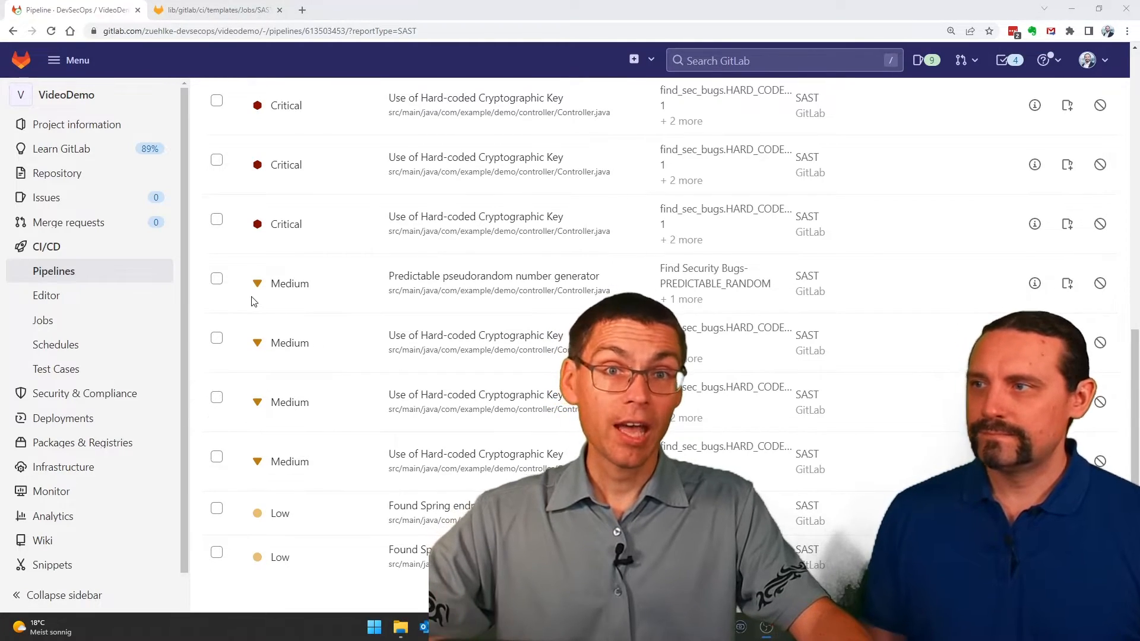
mouse_move(432, 284)
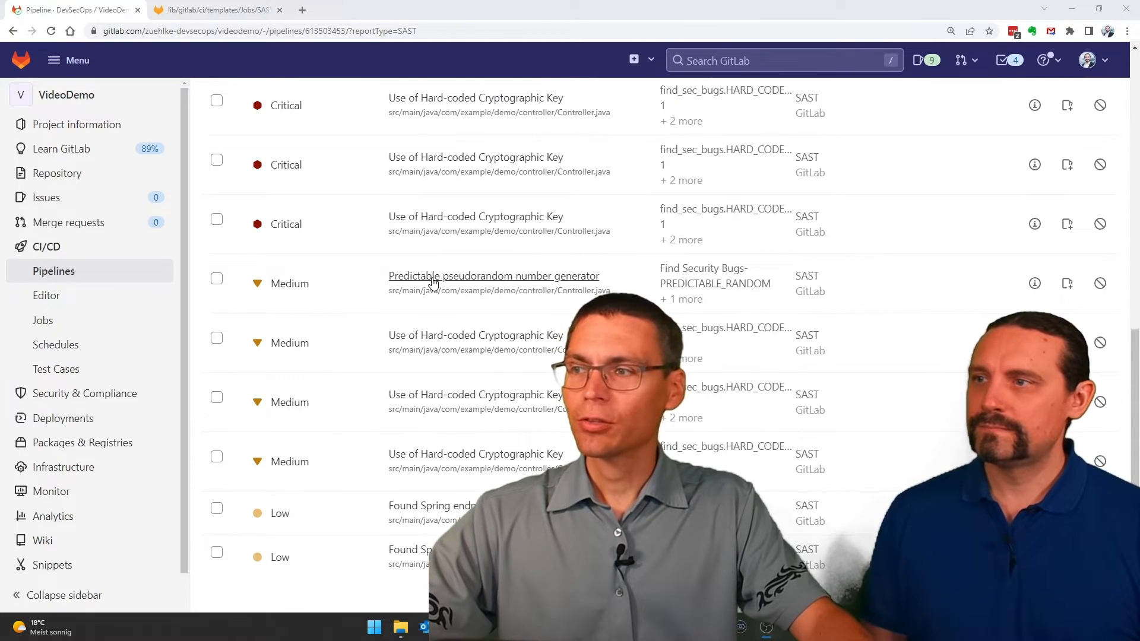
Step: Open the 'Predictable pseudorandom number generator' finding's details
left_click(494, 275)
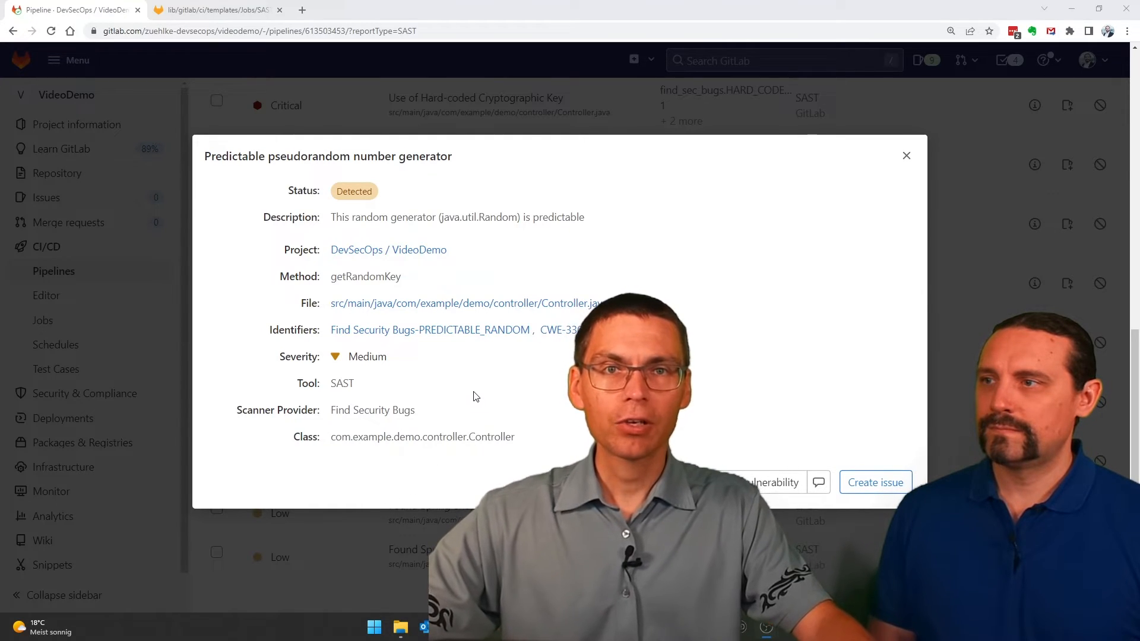
mouse_move(466, 360)
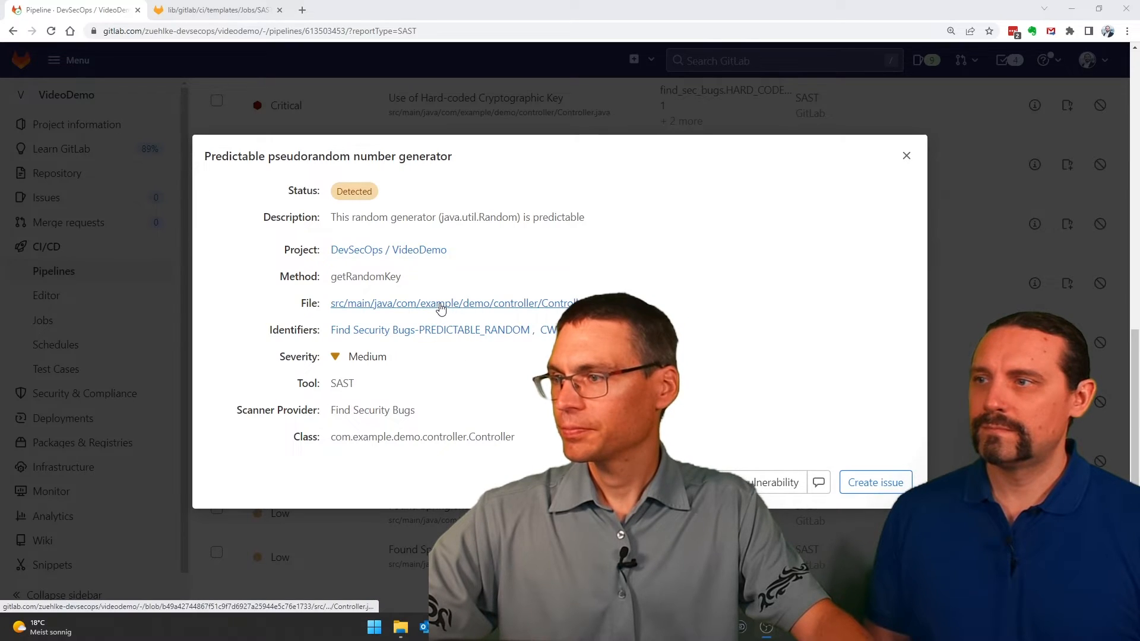
Step: Follow the finding's file link to Controller.java line 47, new Random()
left_click(451, 304)
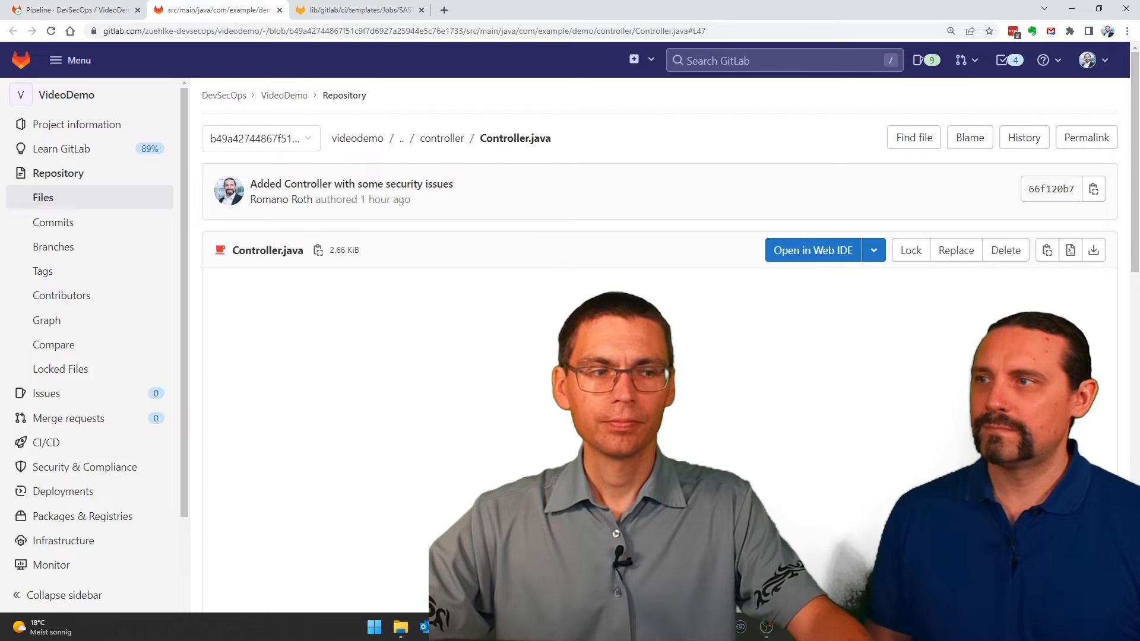
scroll("down", 3)
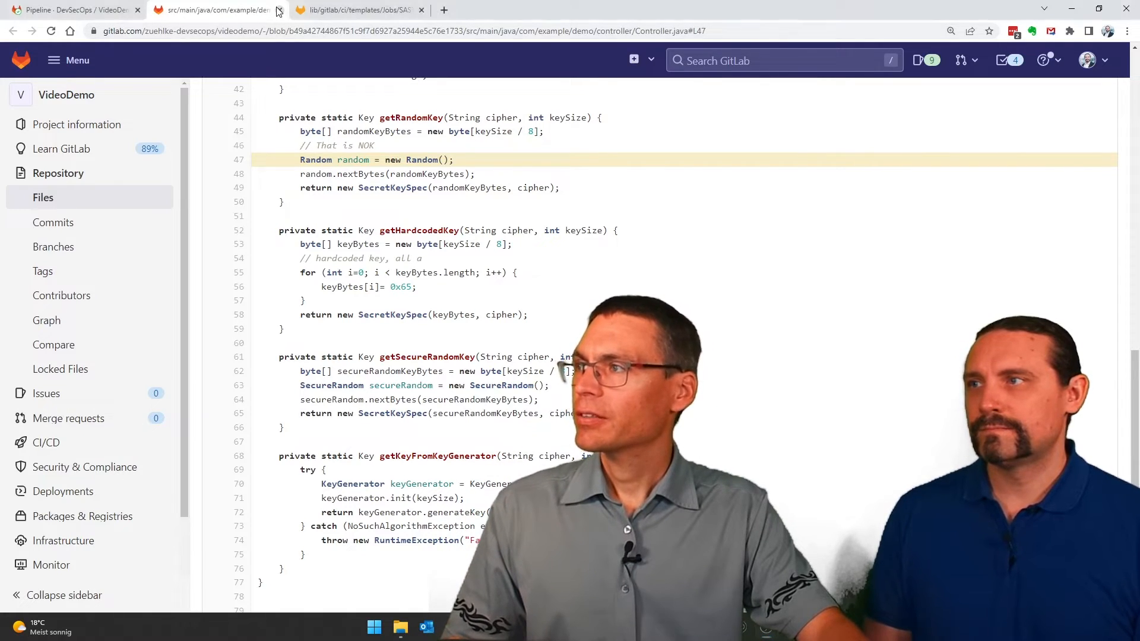
Step: Open the project's Vulnerability Report from Security & Compliance, showing 124 development vulnerabilities
left_click(69, 10)
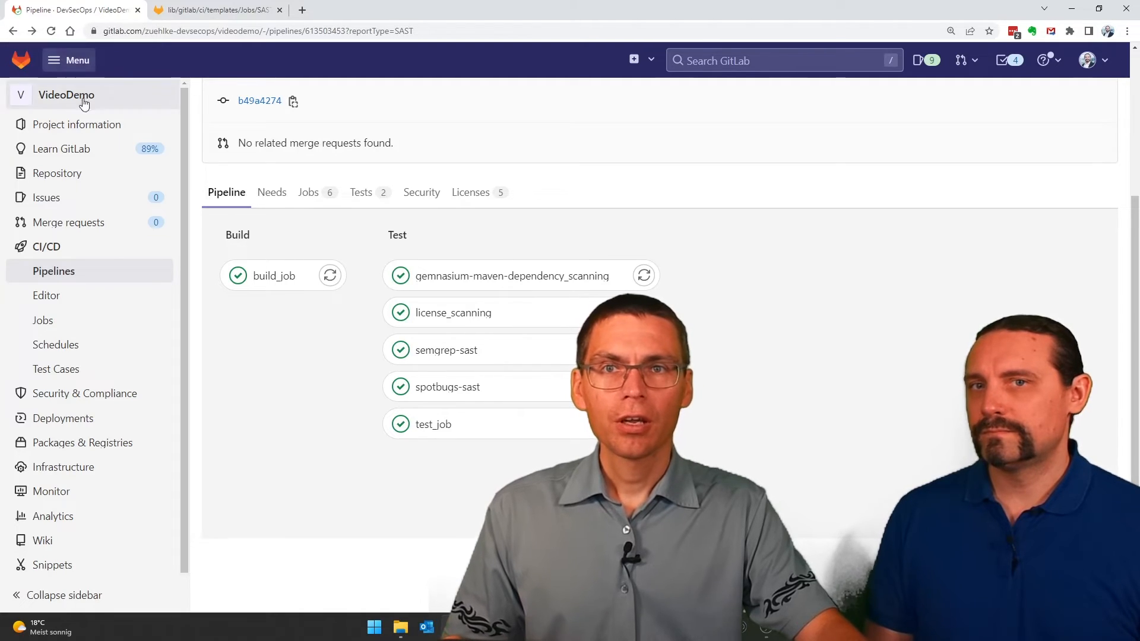
left_click(84, 393)
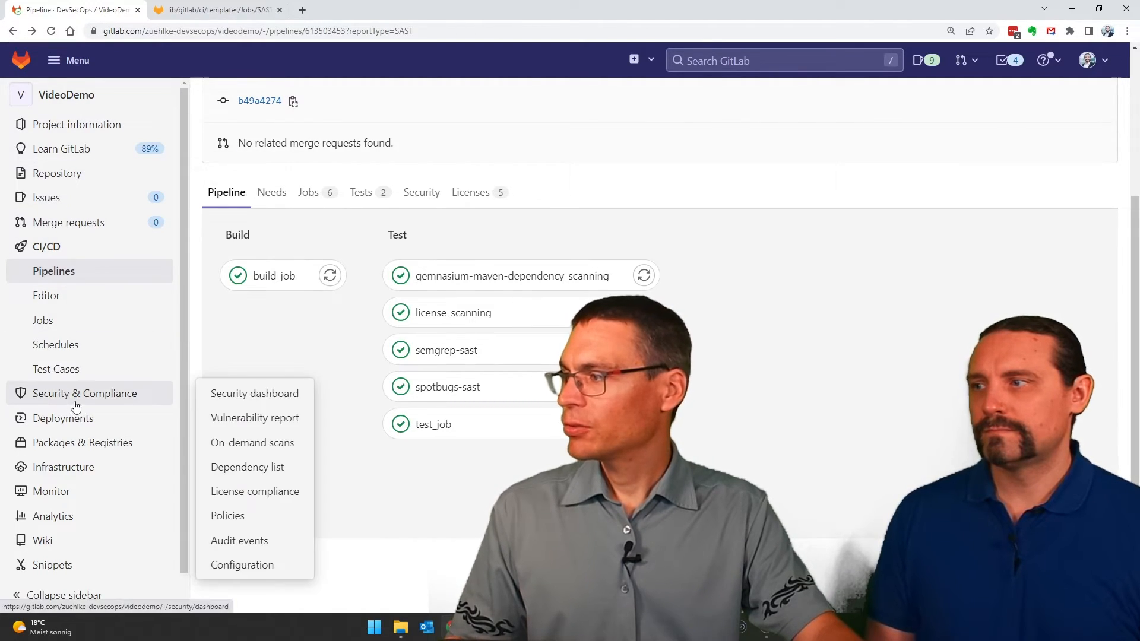
mouse_move(254, 418)
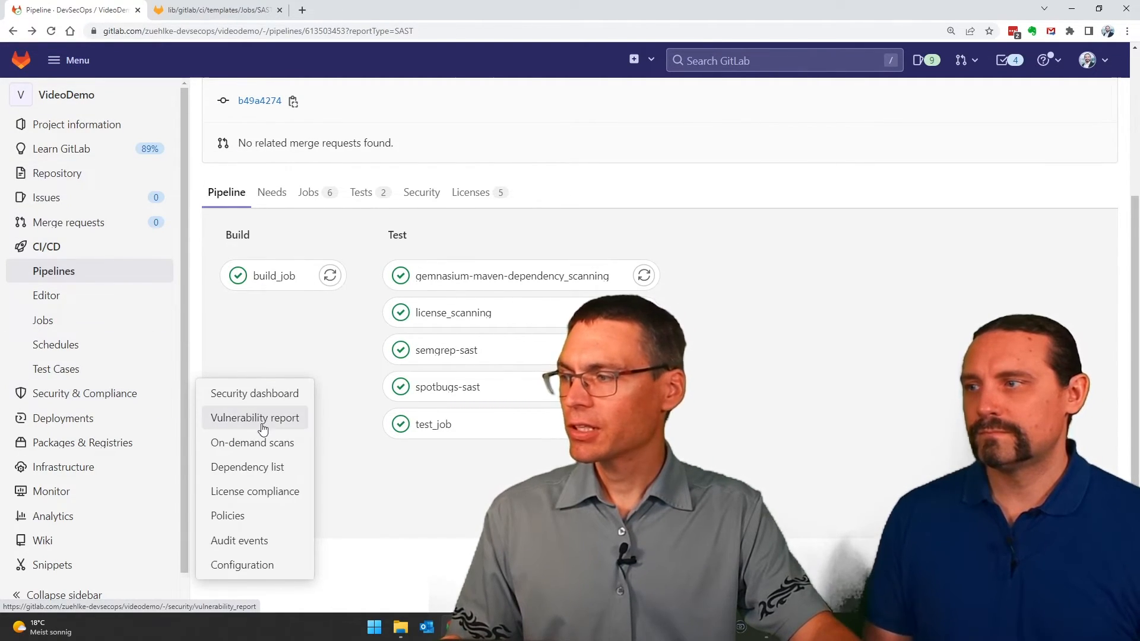
left_click(253, 417)
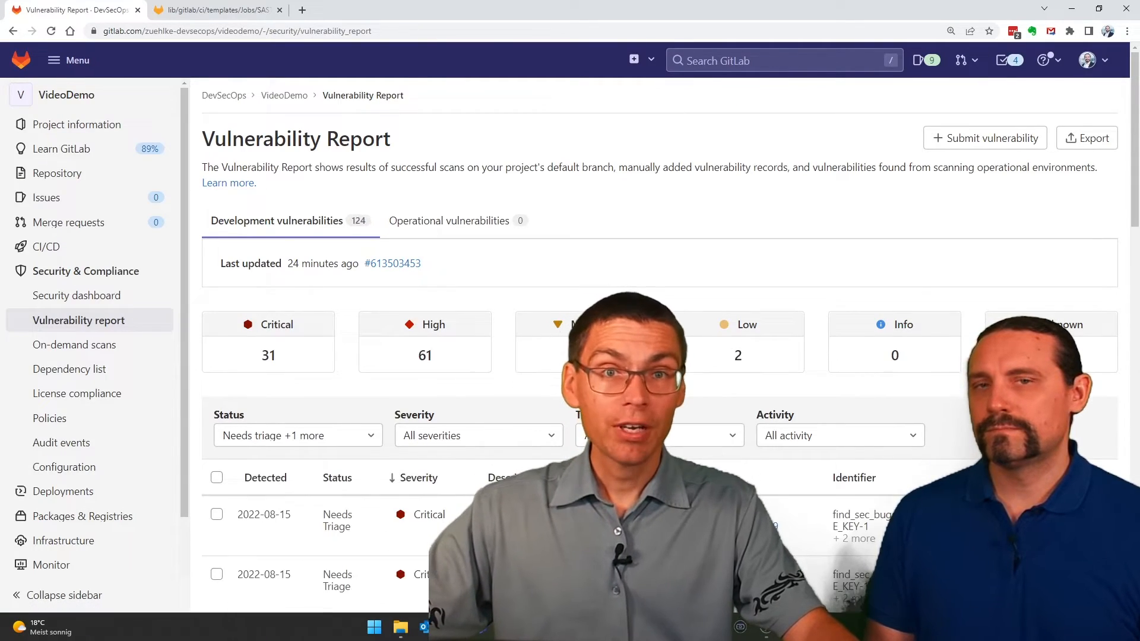
scroll("down", 3)
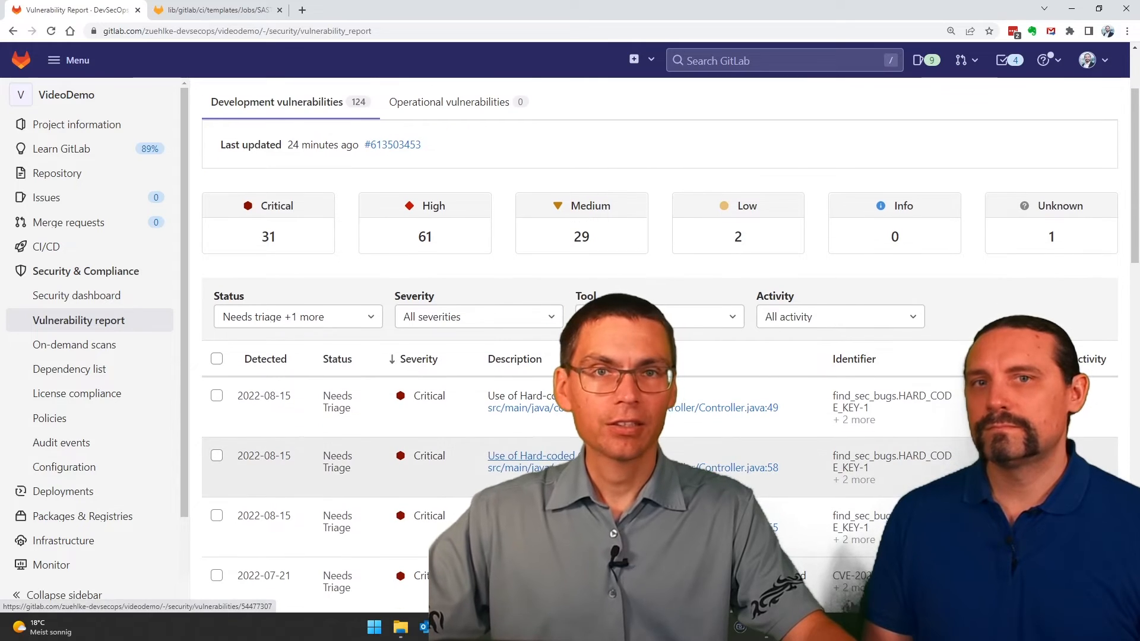